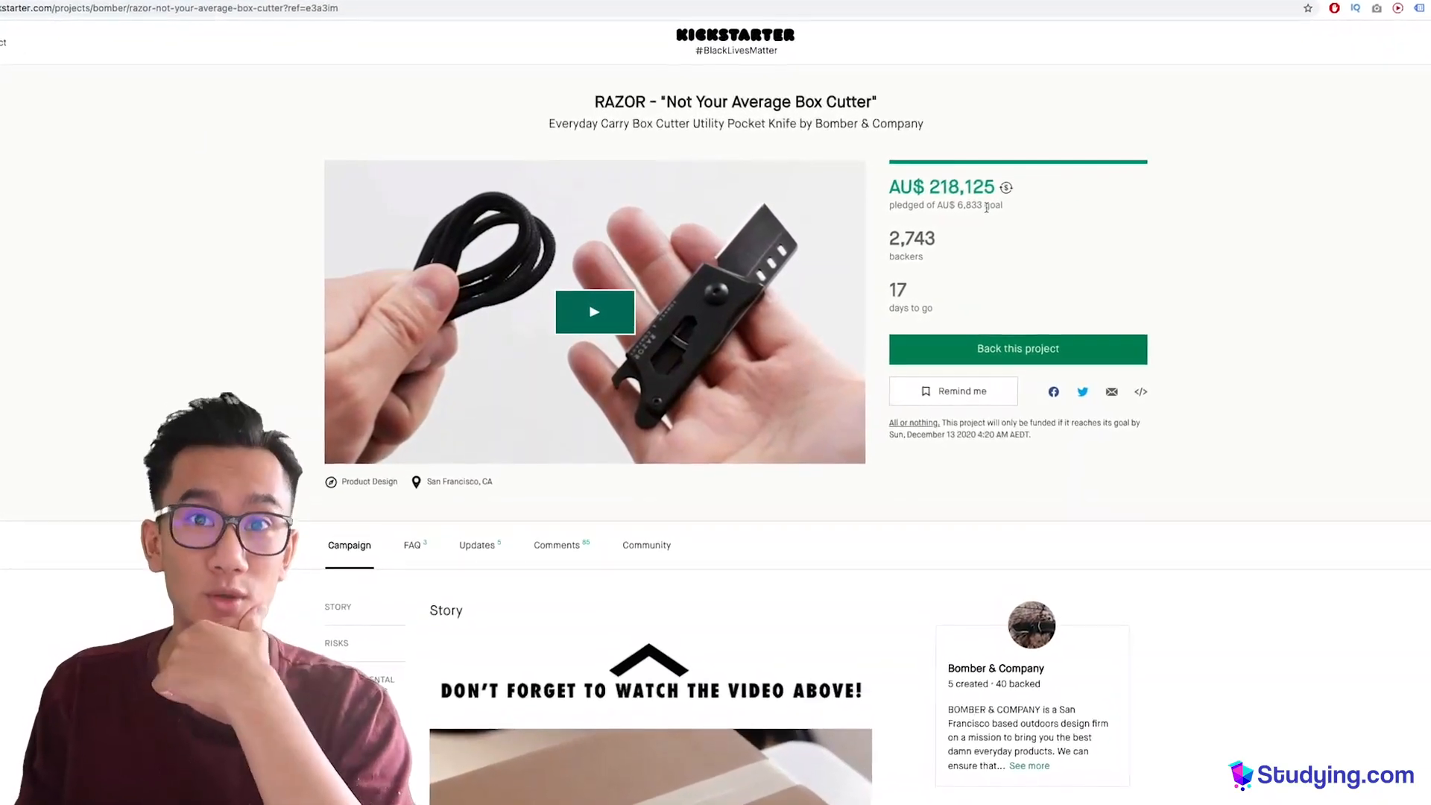
Step: Scroll through the RAZOR box cutter Kickstarter project page to review it
scroll("down", 3)
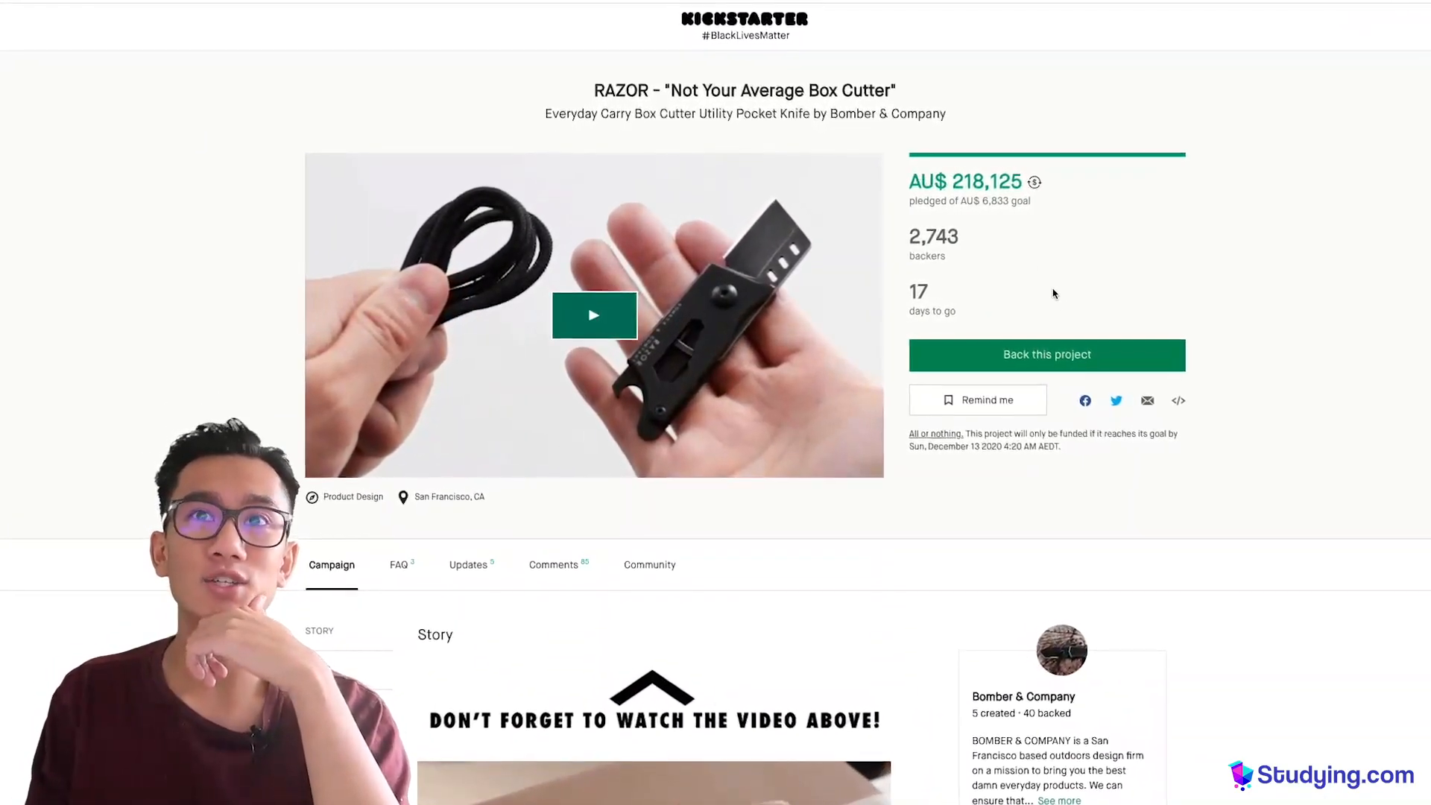
scroll("down", 3)
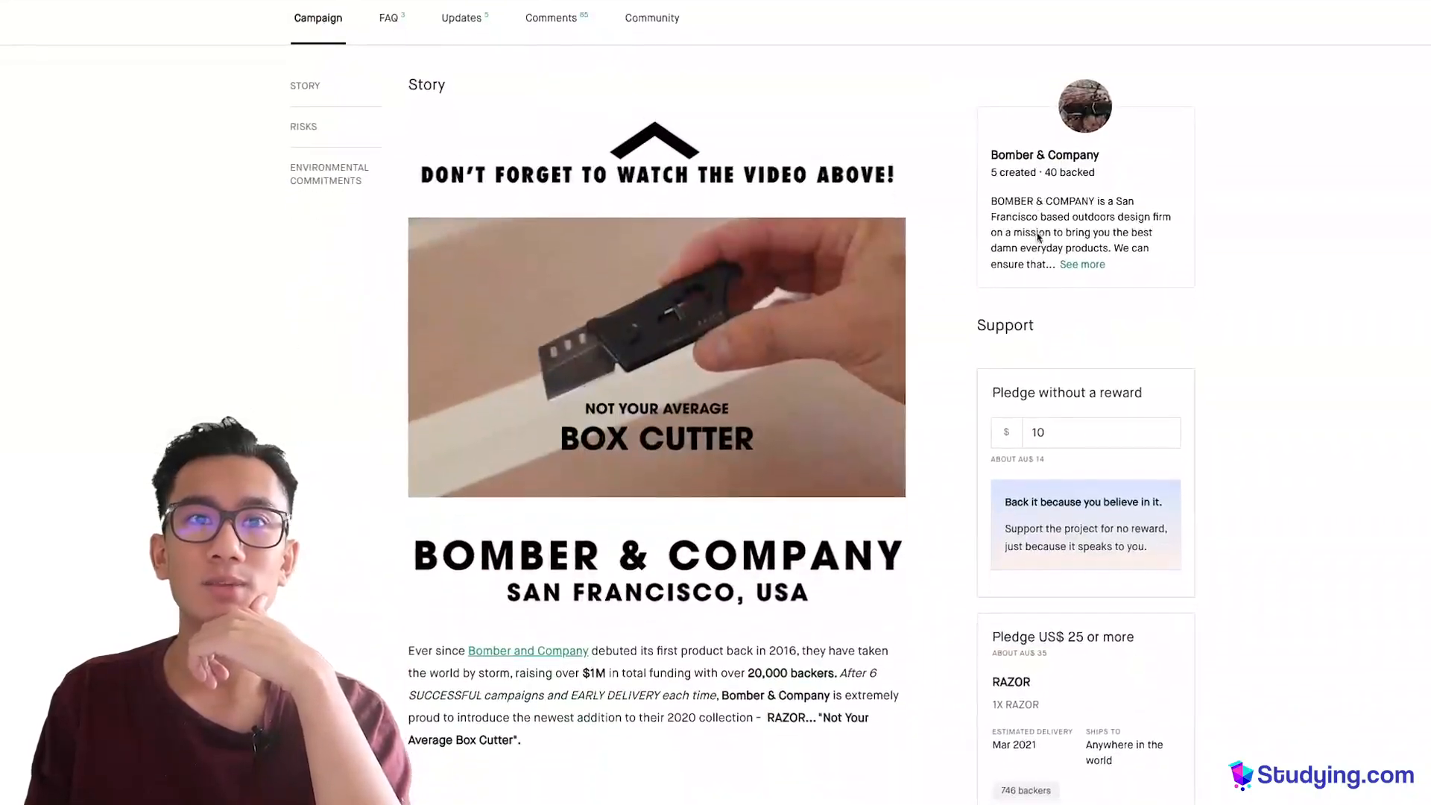
scroll("up", 3)
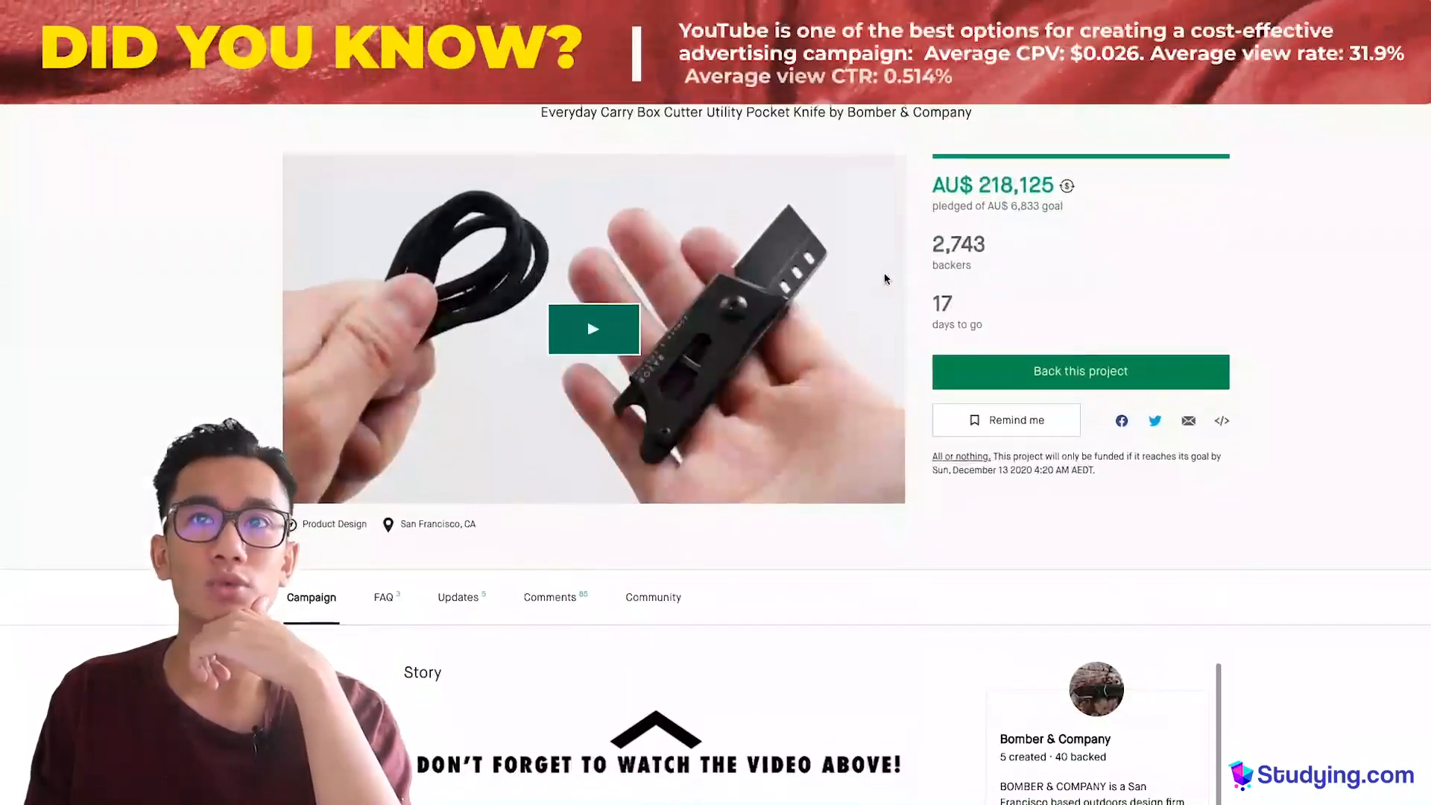
scroll("down", 3)
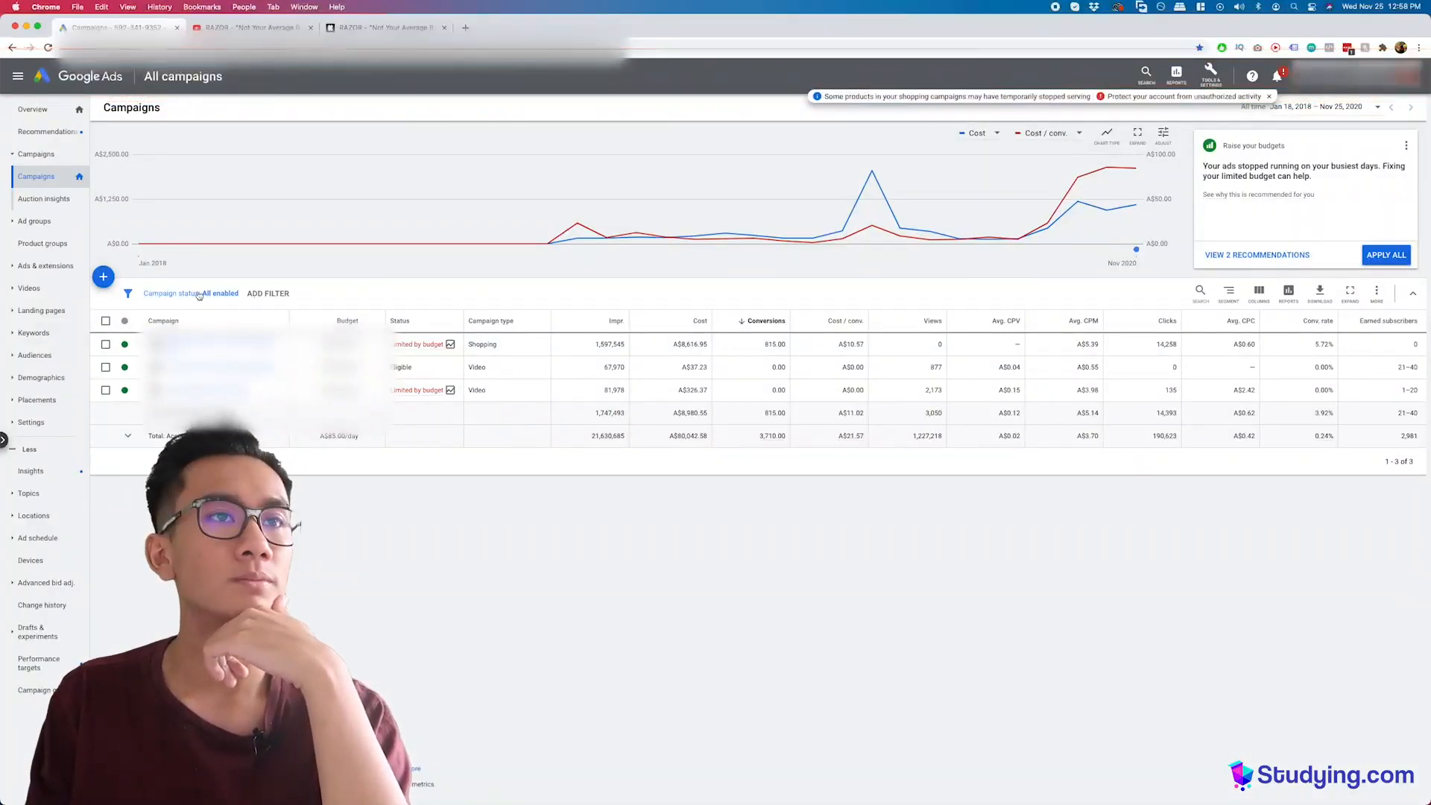
Step: Start a new Google Ads campaign, briefly rechecking the Kickstarter page
left_click(103, 277)
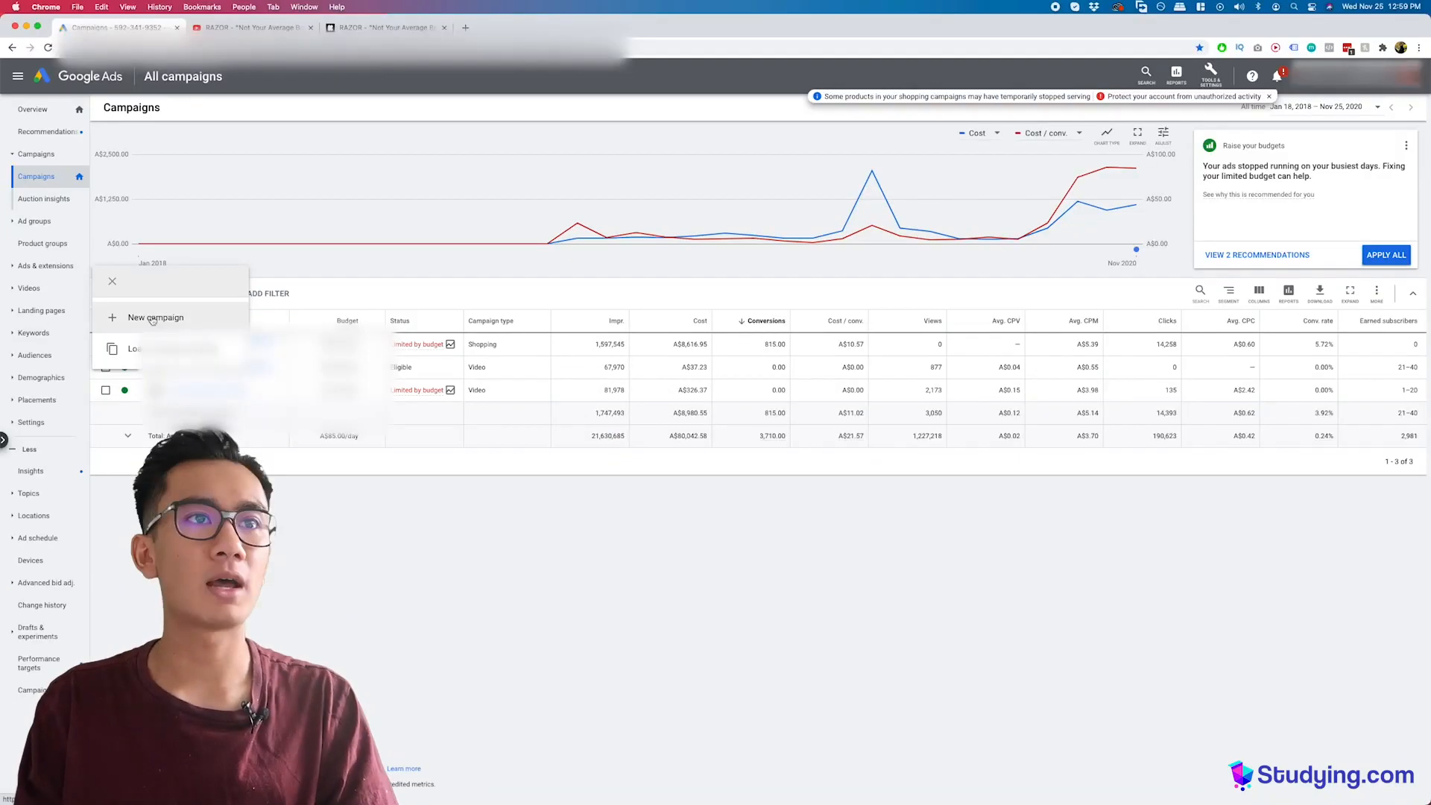
left_click(155, 317)
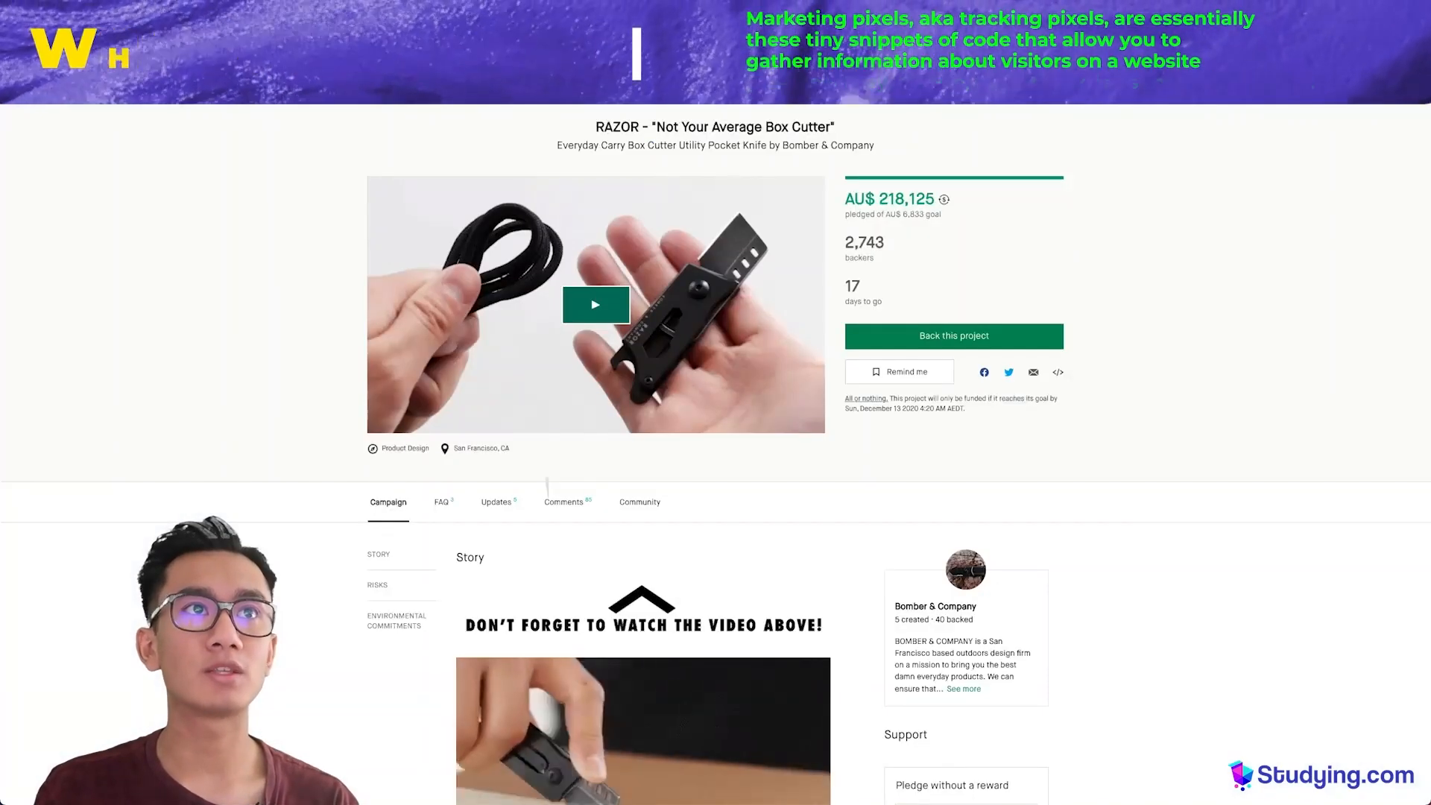
scroll("down", 3)
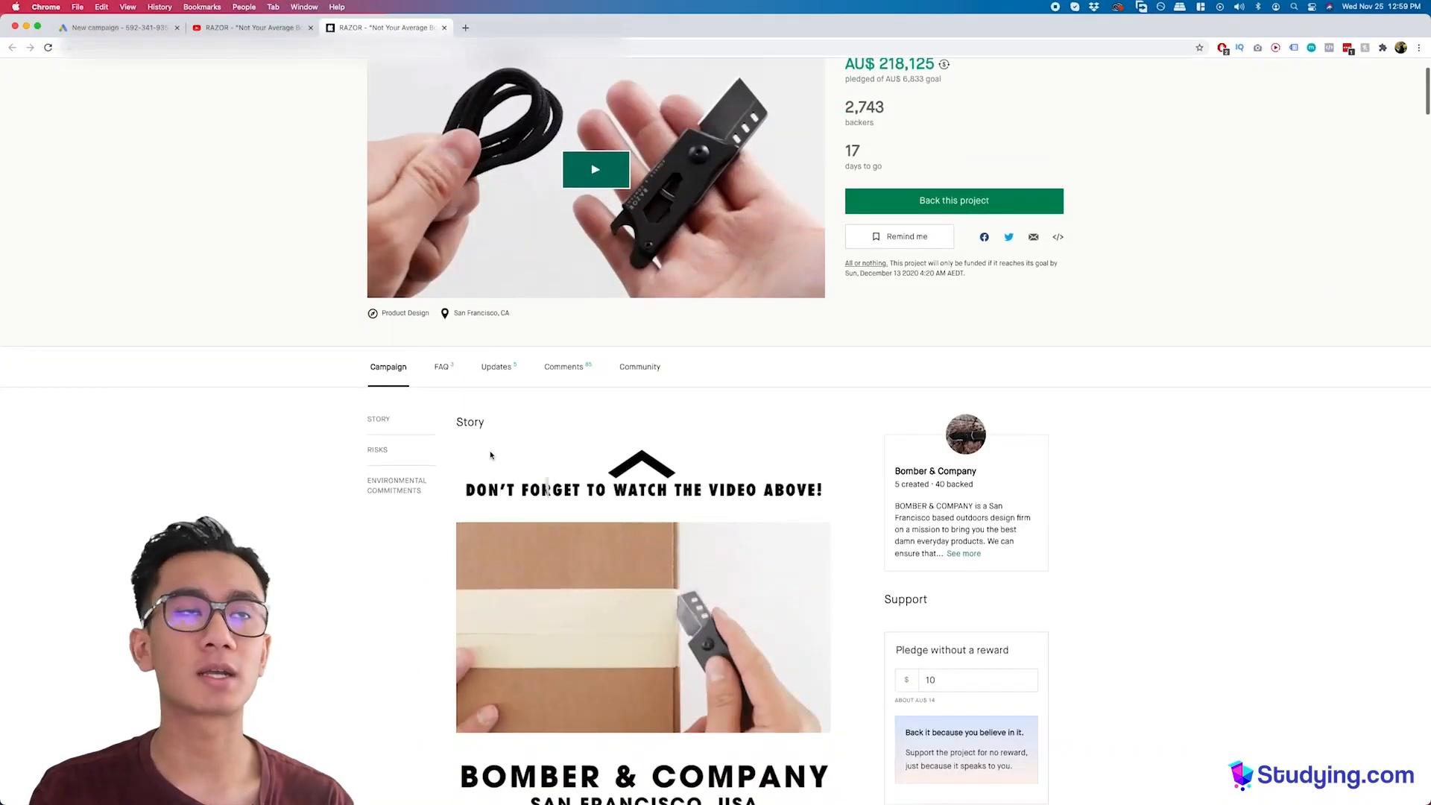
left_click(117, 27)
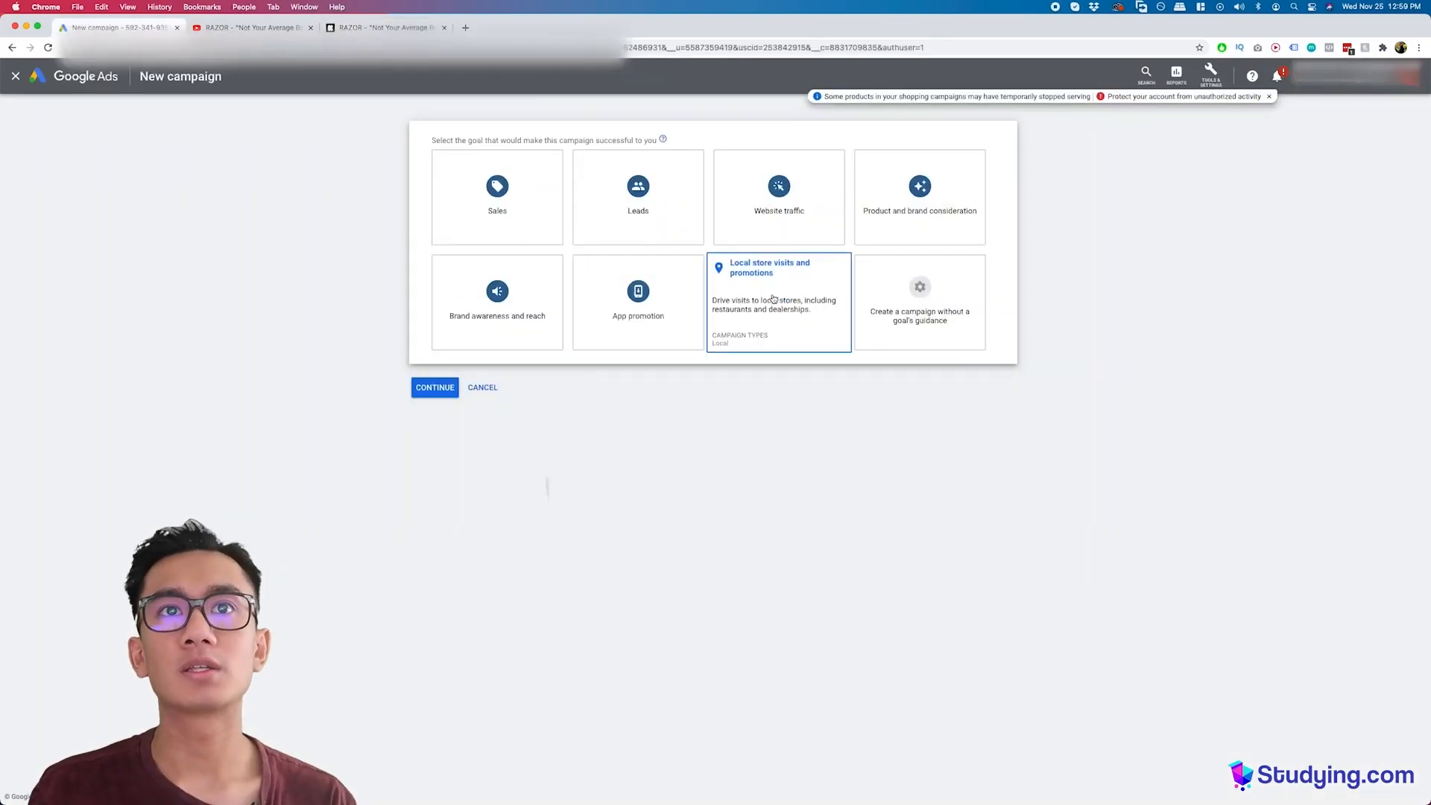
Step: Try a Website traffic video campaign, then abandon that draft
left_click(777, 195)
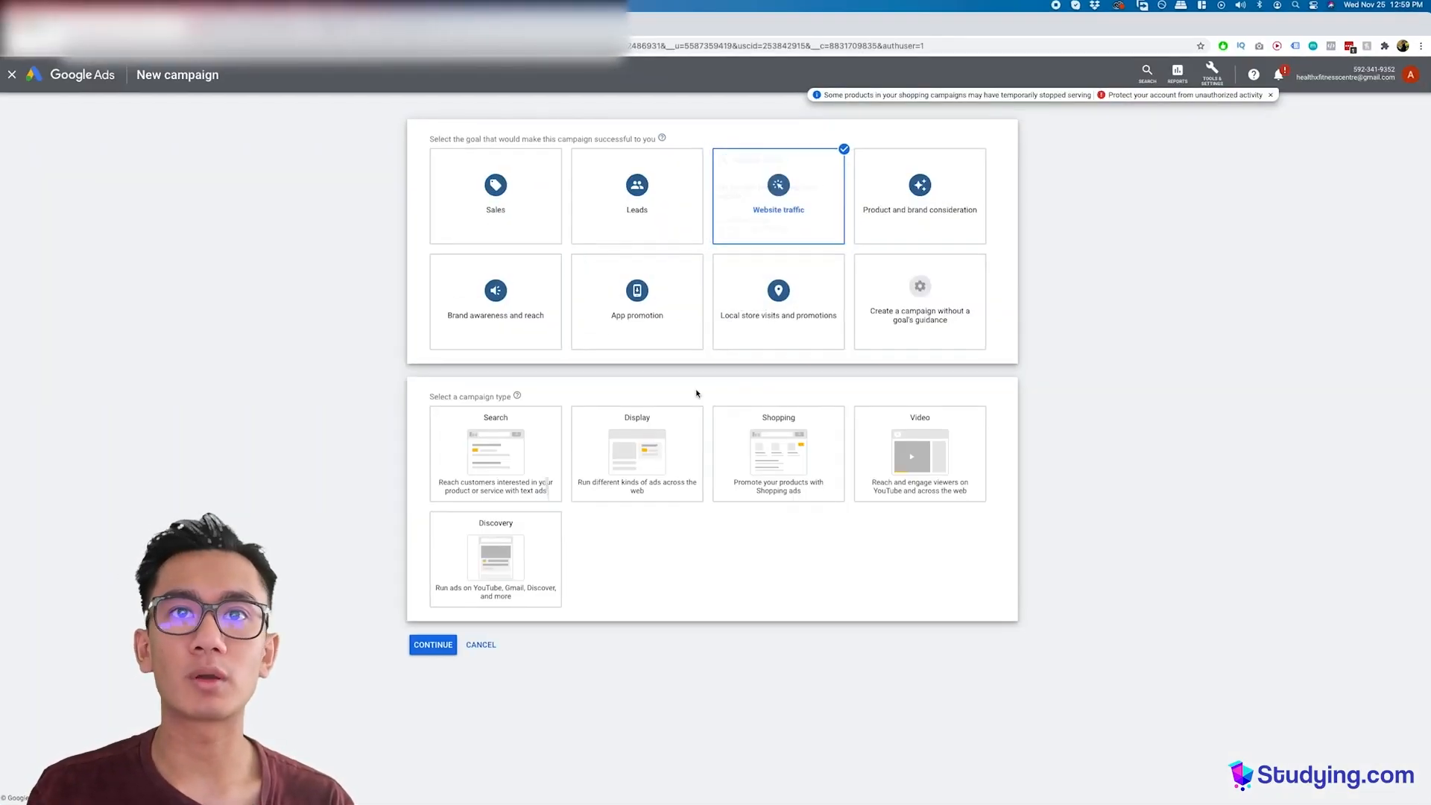
left_click(919, 454)
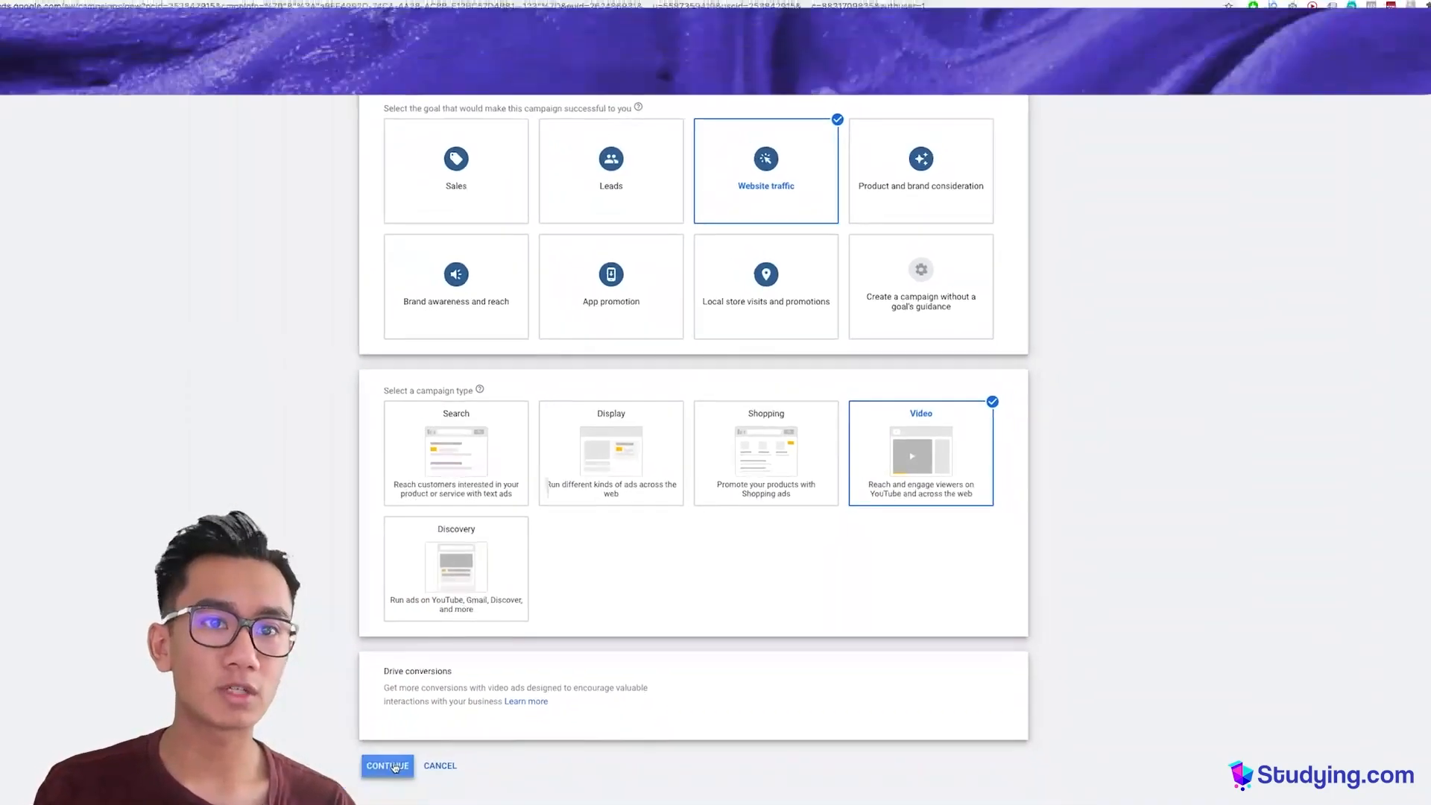
left_click(387, 765)
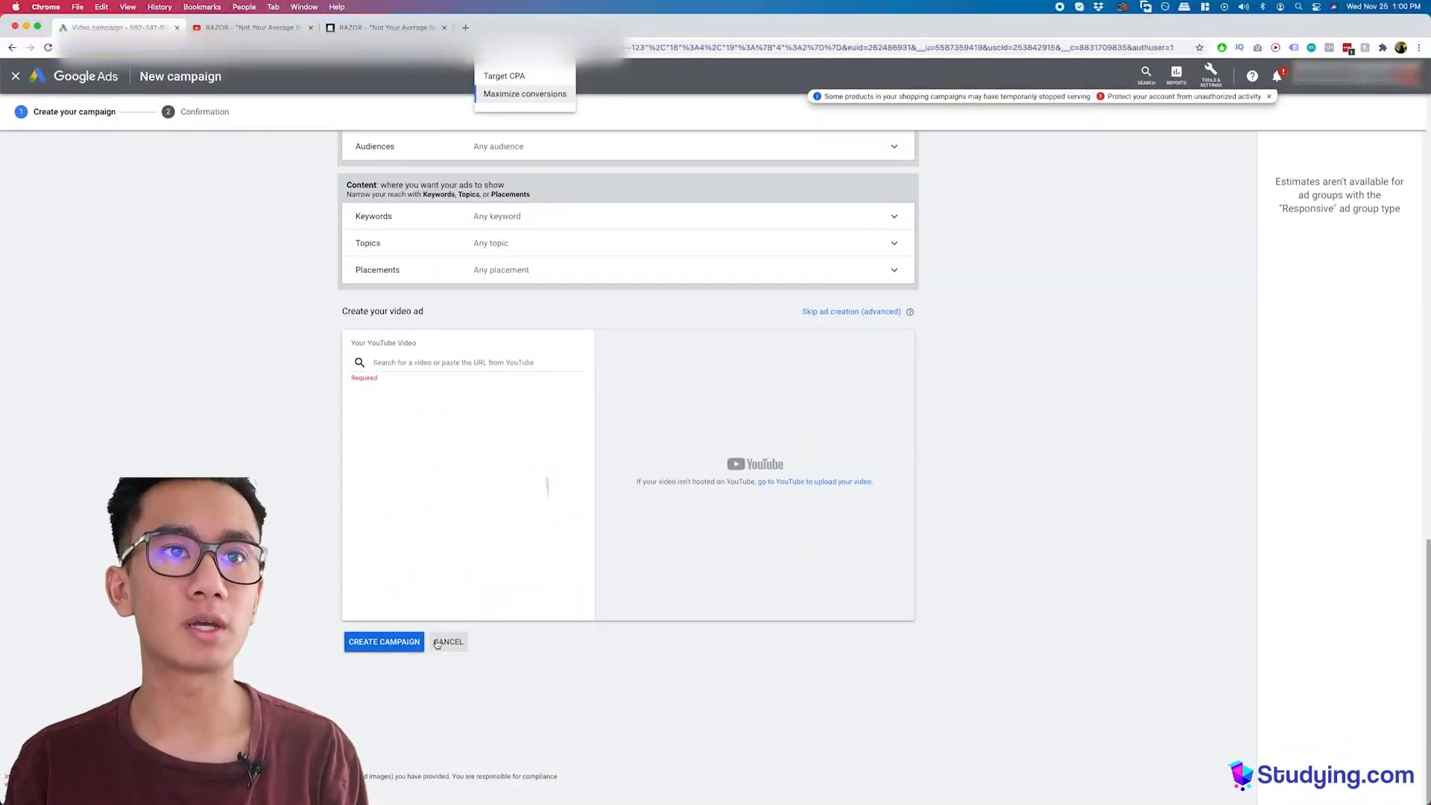
left_click(447, 642)
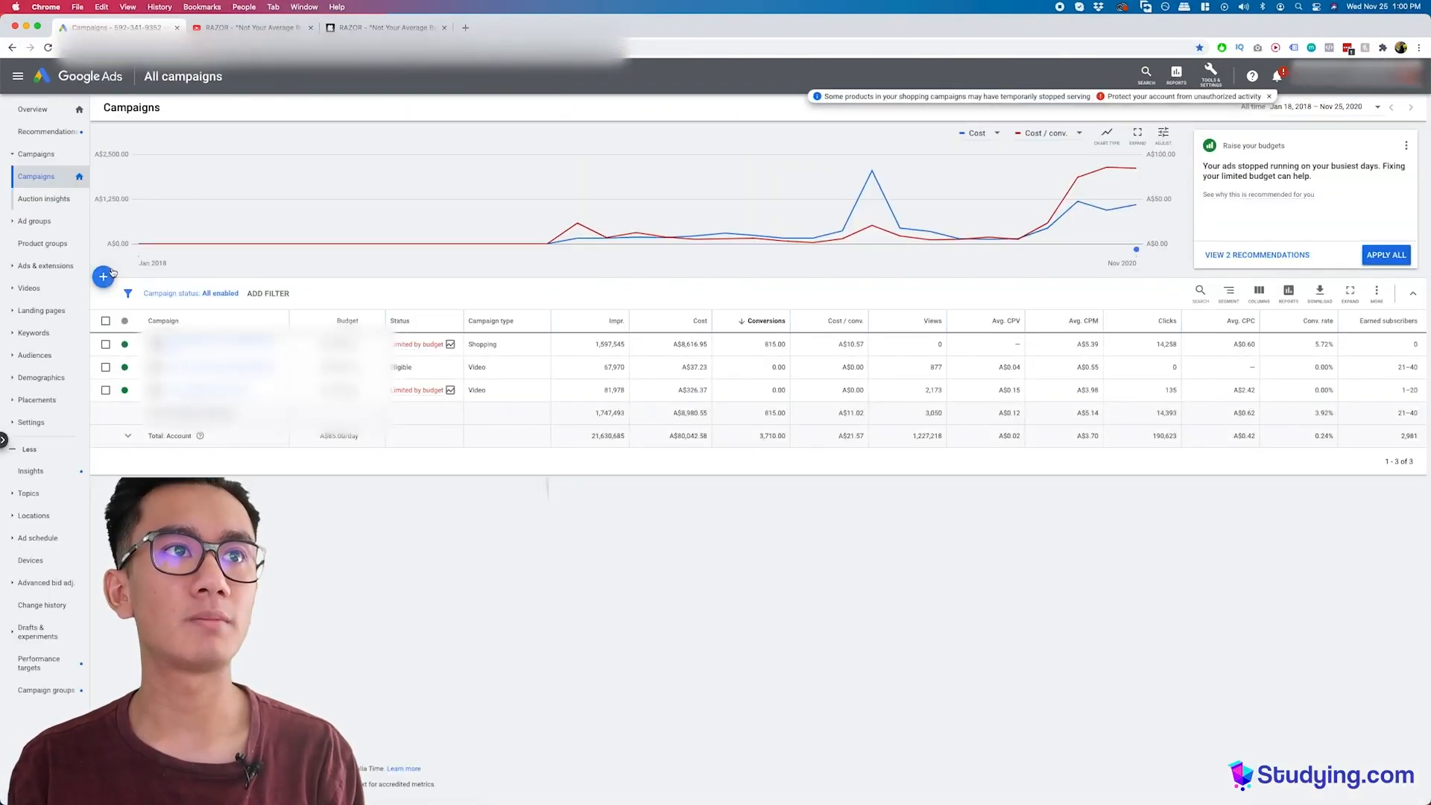
Step: Start a new campaign without goal guidance as a custom video campaign
left_click(103, 276)
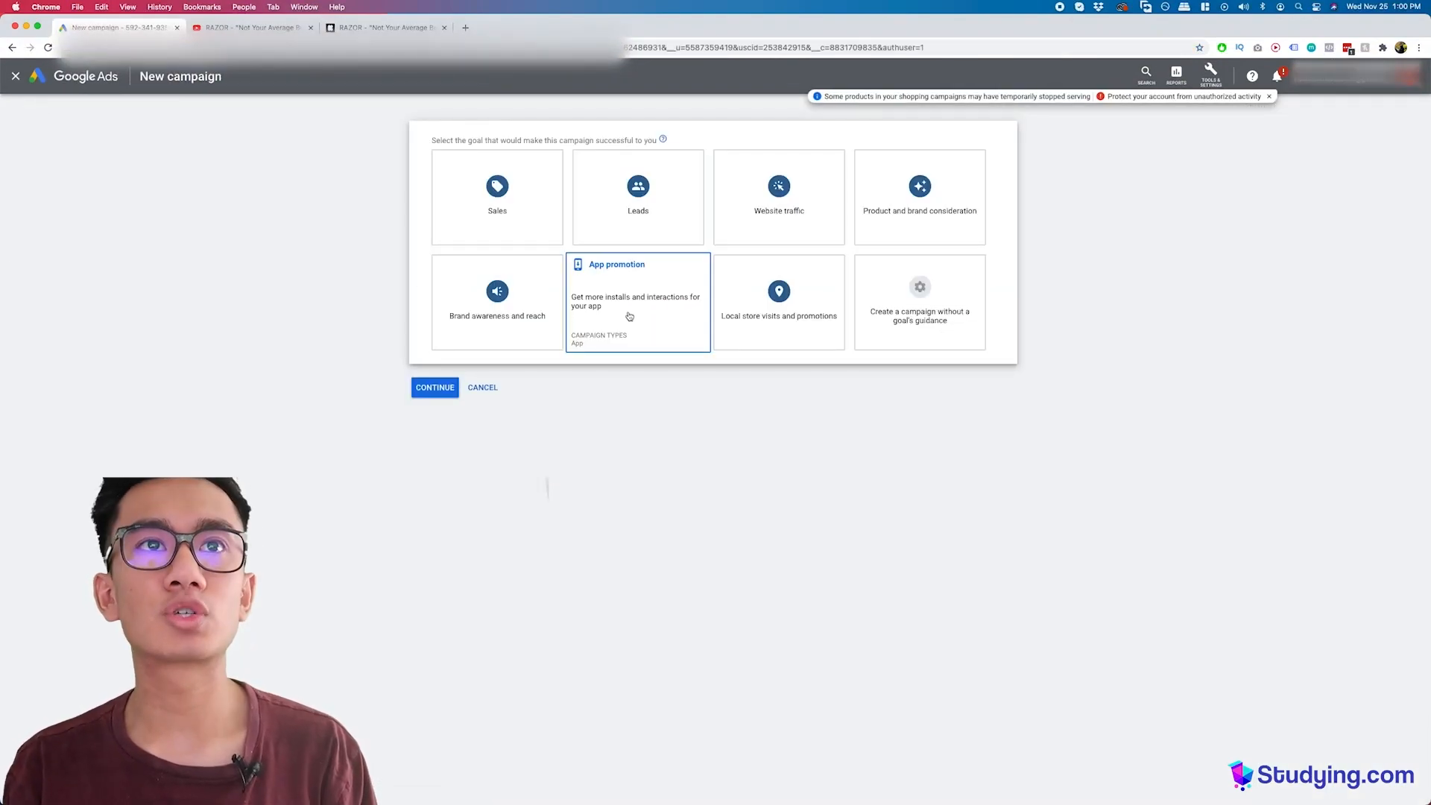
left_click(919, 301)
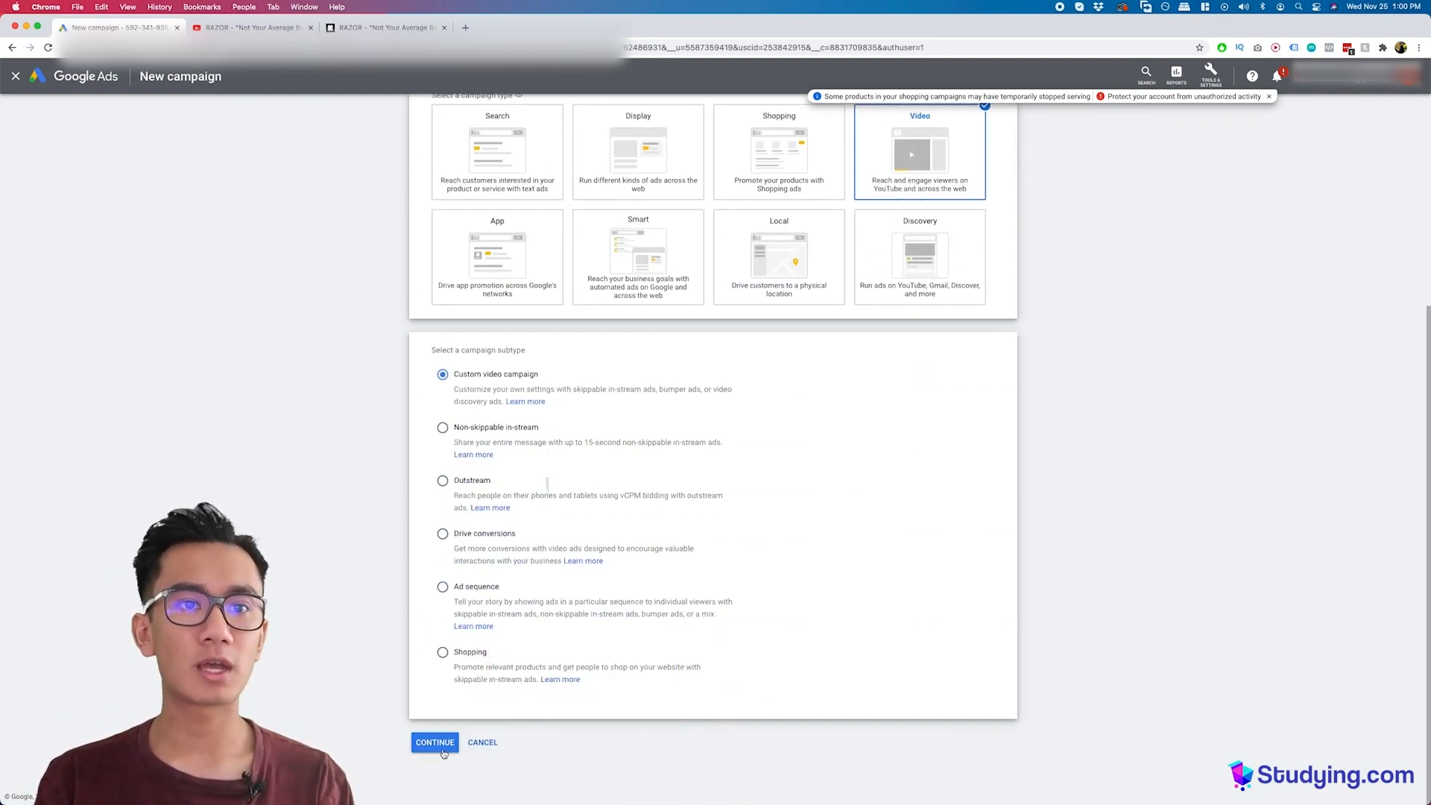
left_click(435, 741)
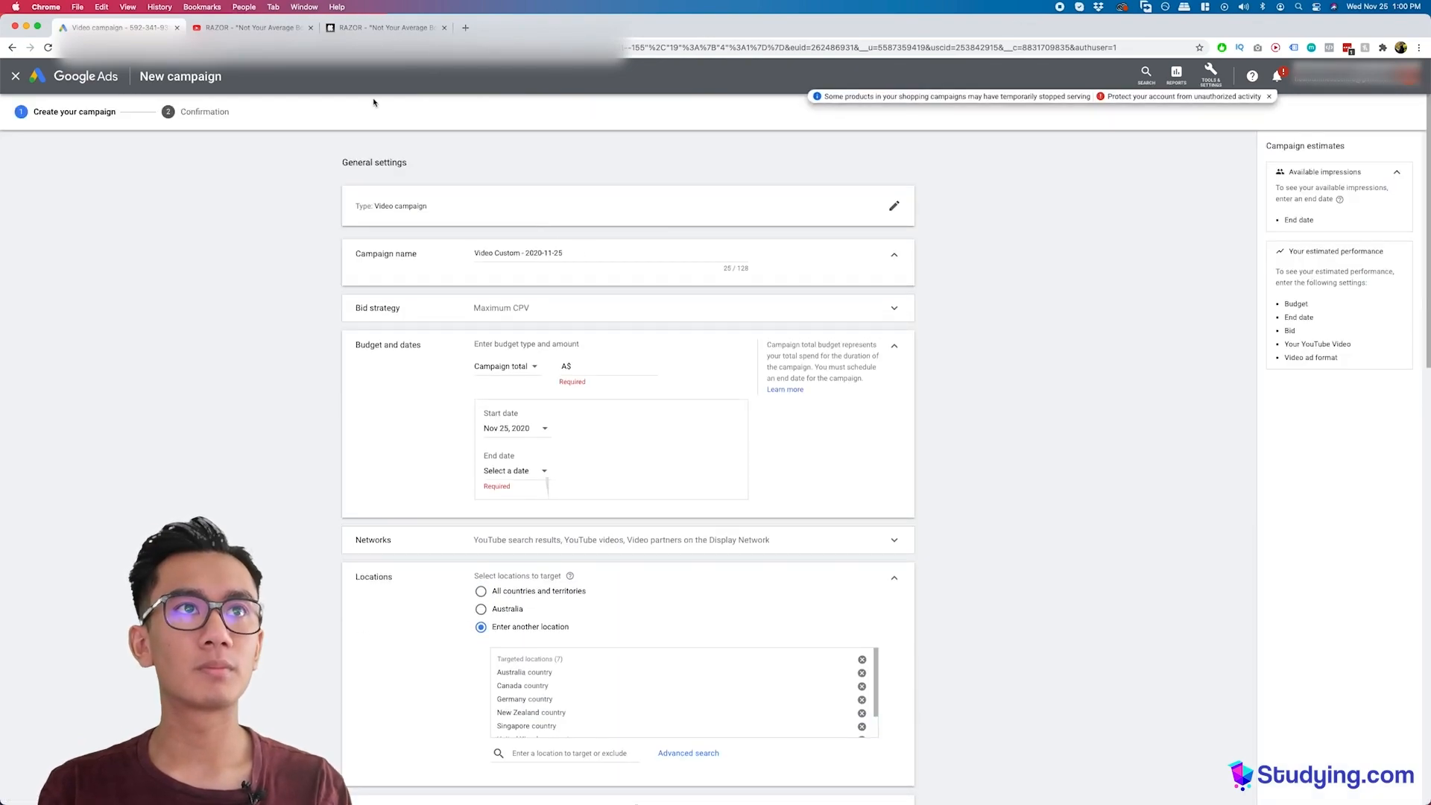
Step: Name the campaign '130. Bomber RAZOR Youtube Preroll Campaign' and set the budget type to Daily
type("130. Bomber RAZOR Youtube")
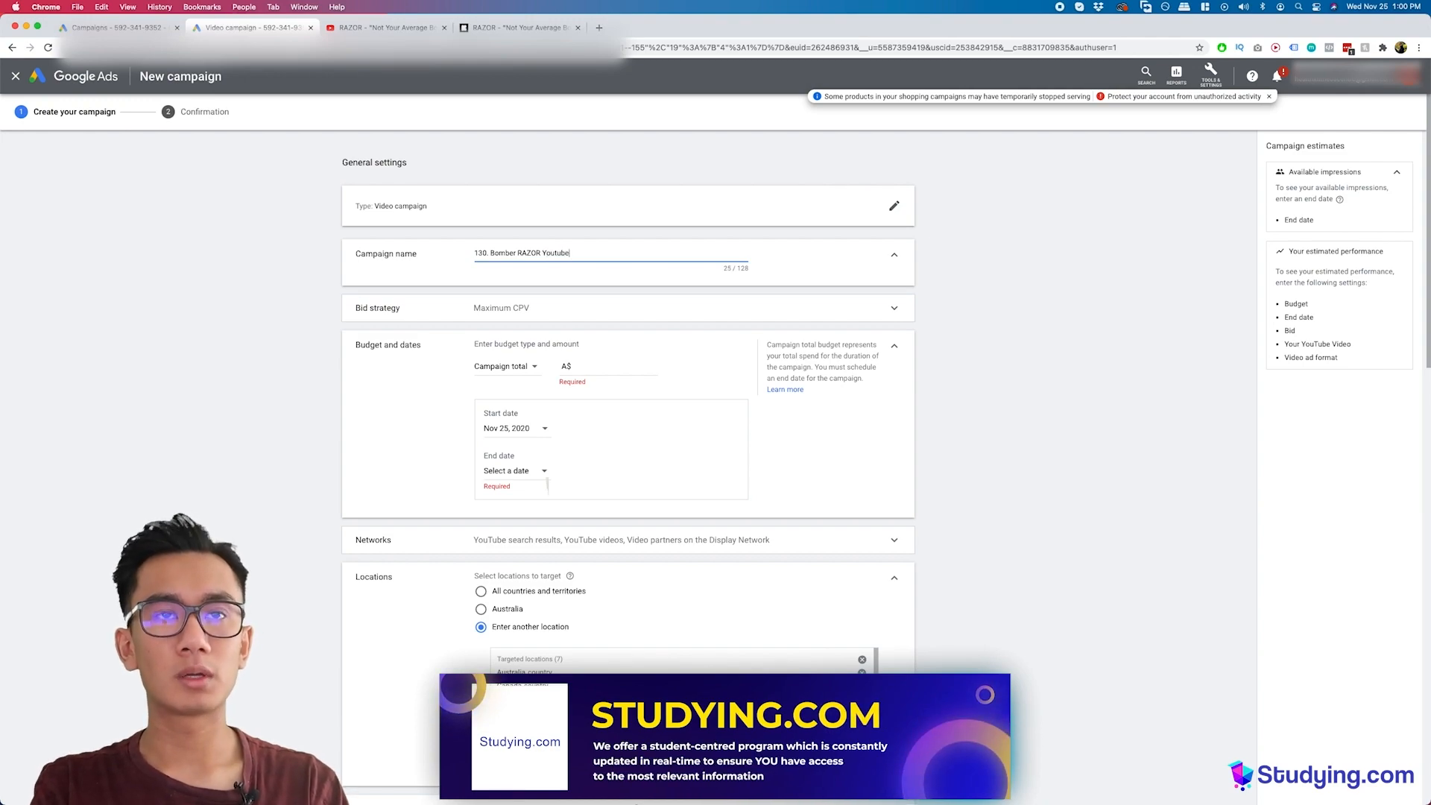
type("Preroll")
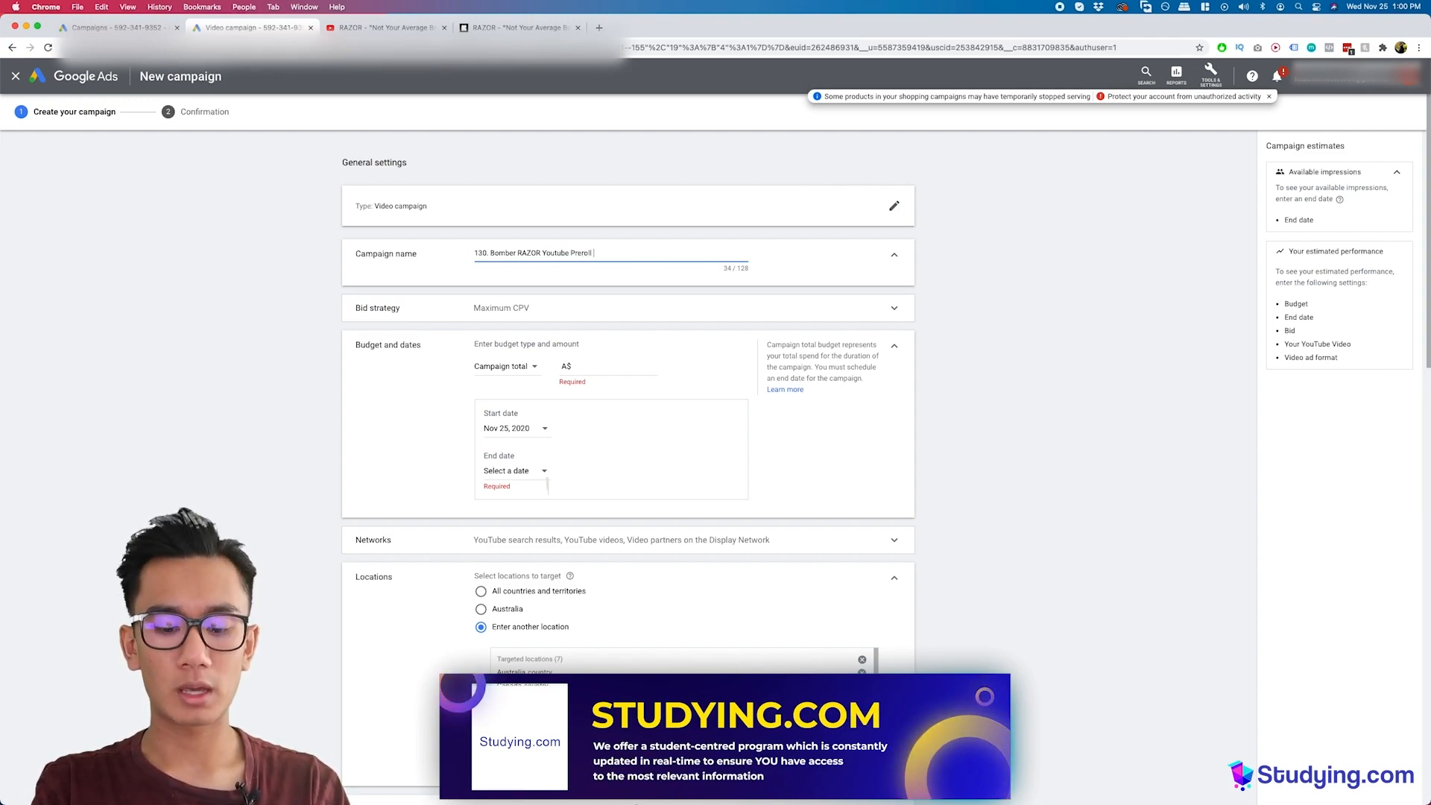
type("Campaign")
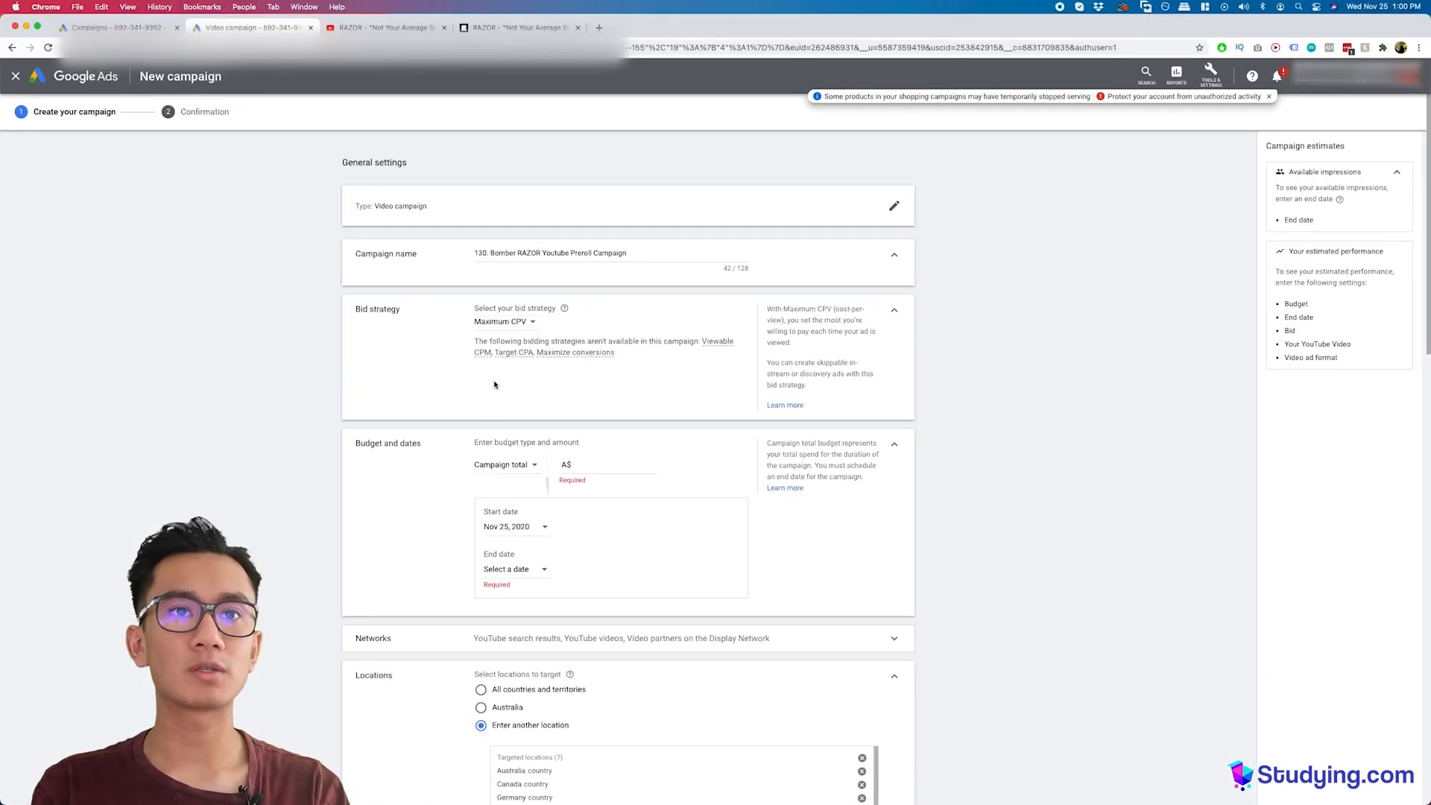
scroll("down", 3)
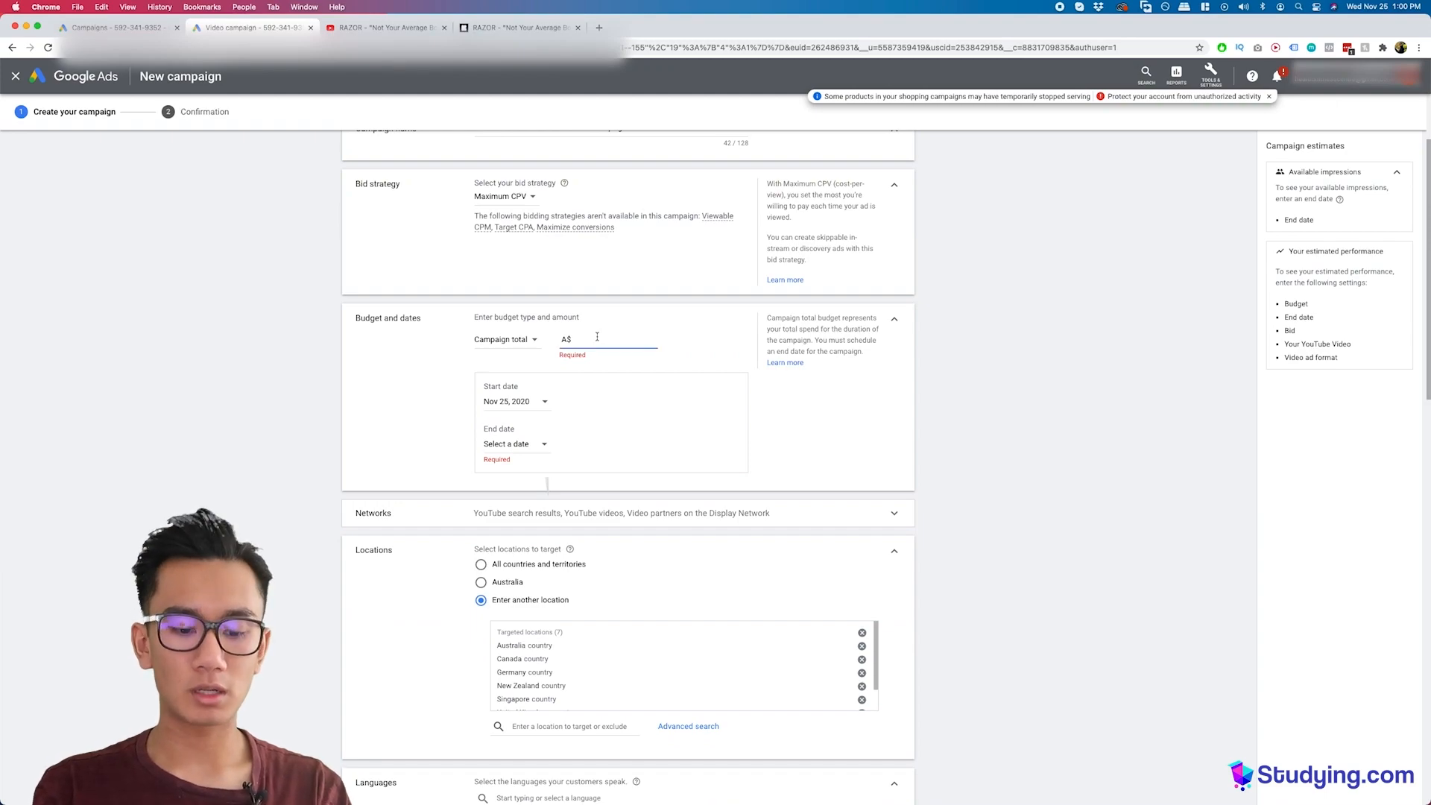
left_click(507, 340)
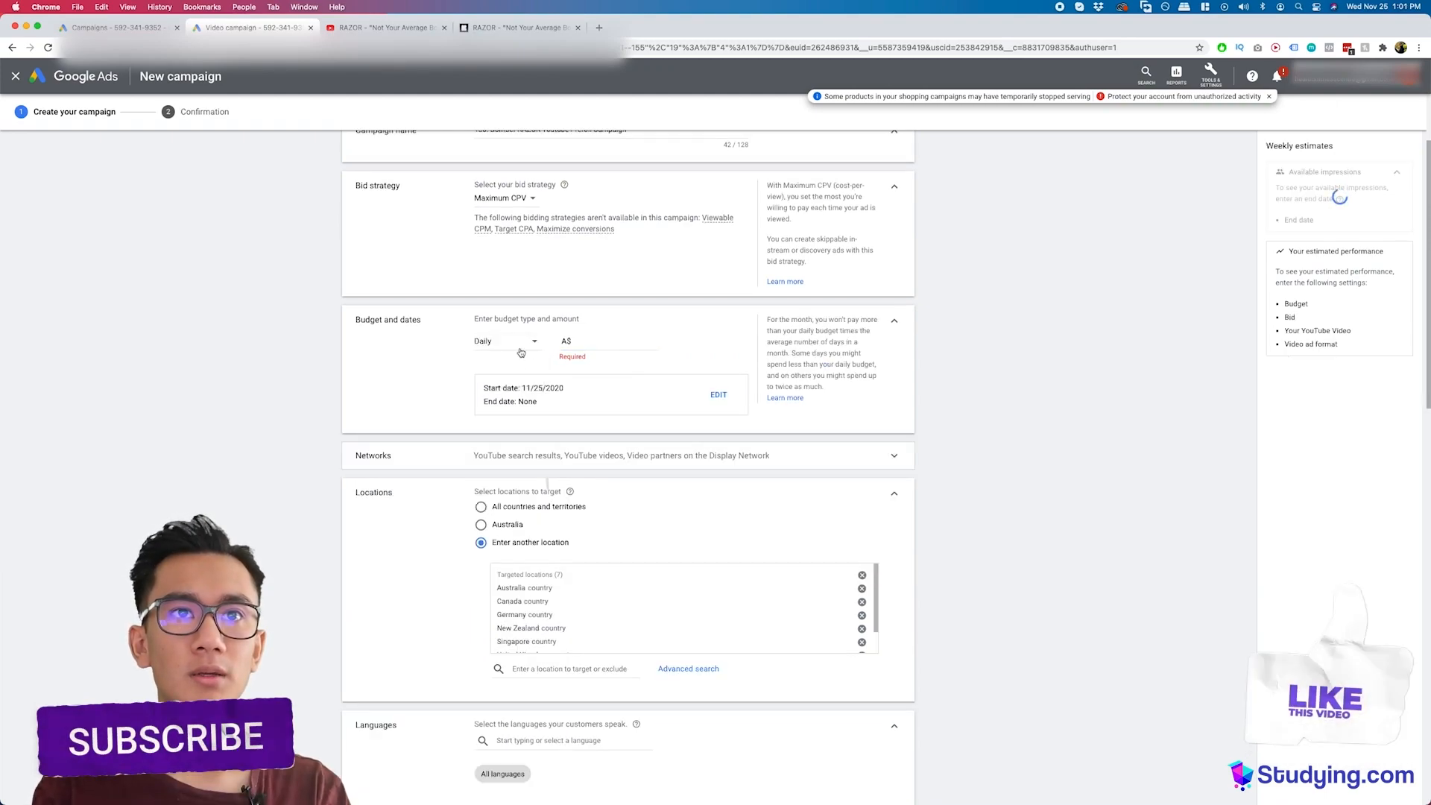
Step: Set an A$20 daily budget and target the United States
type("0.00")
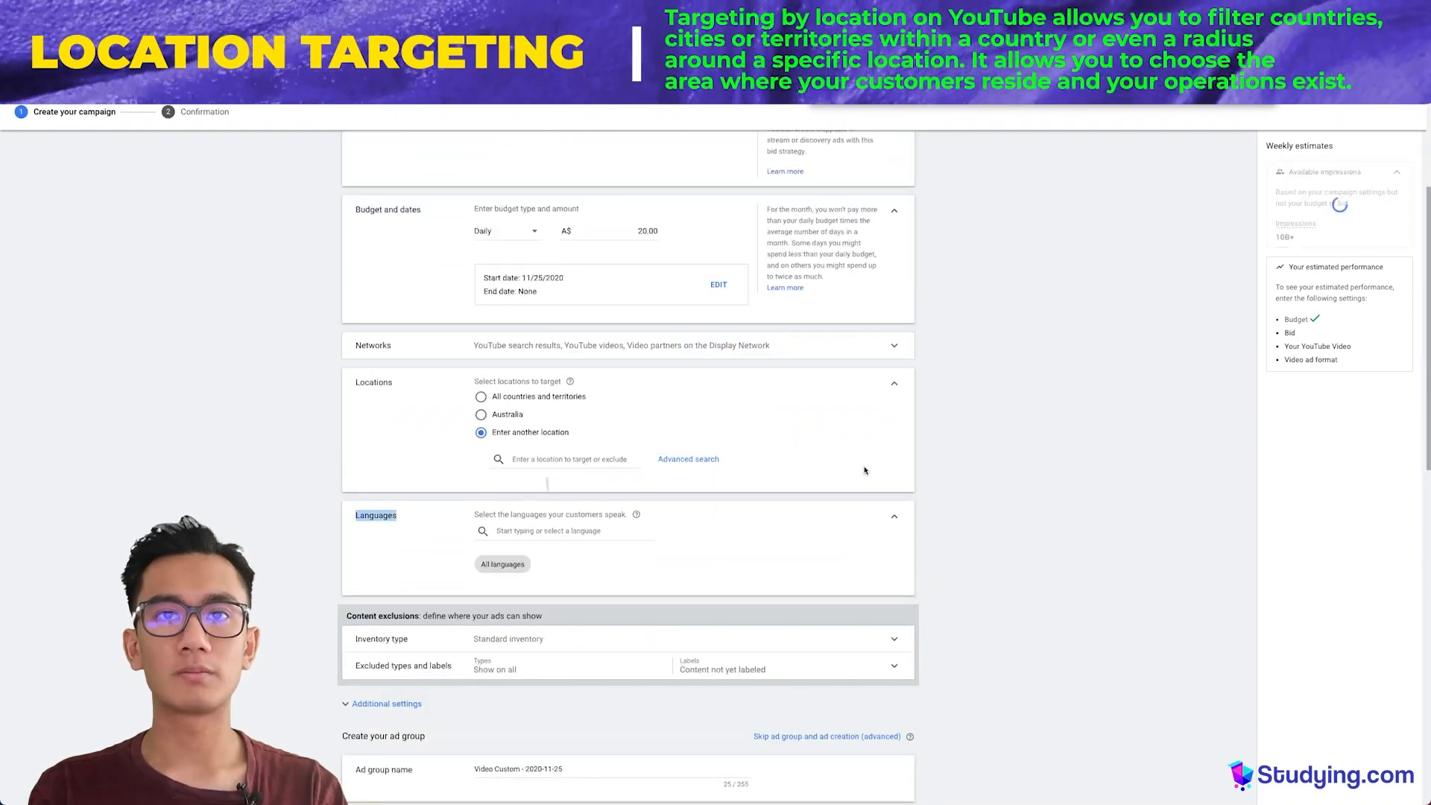
type("un")
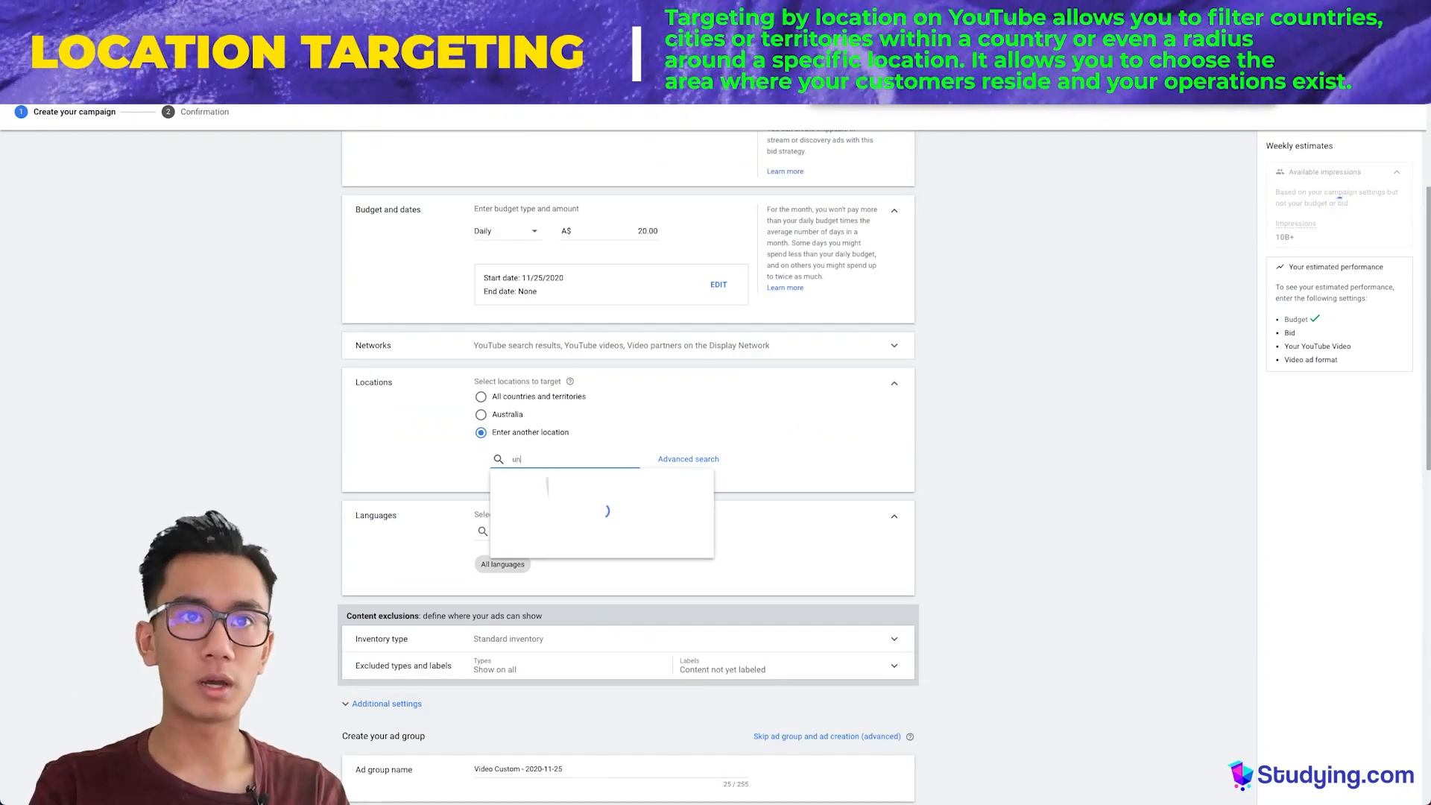
left_click(548, 487)
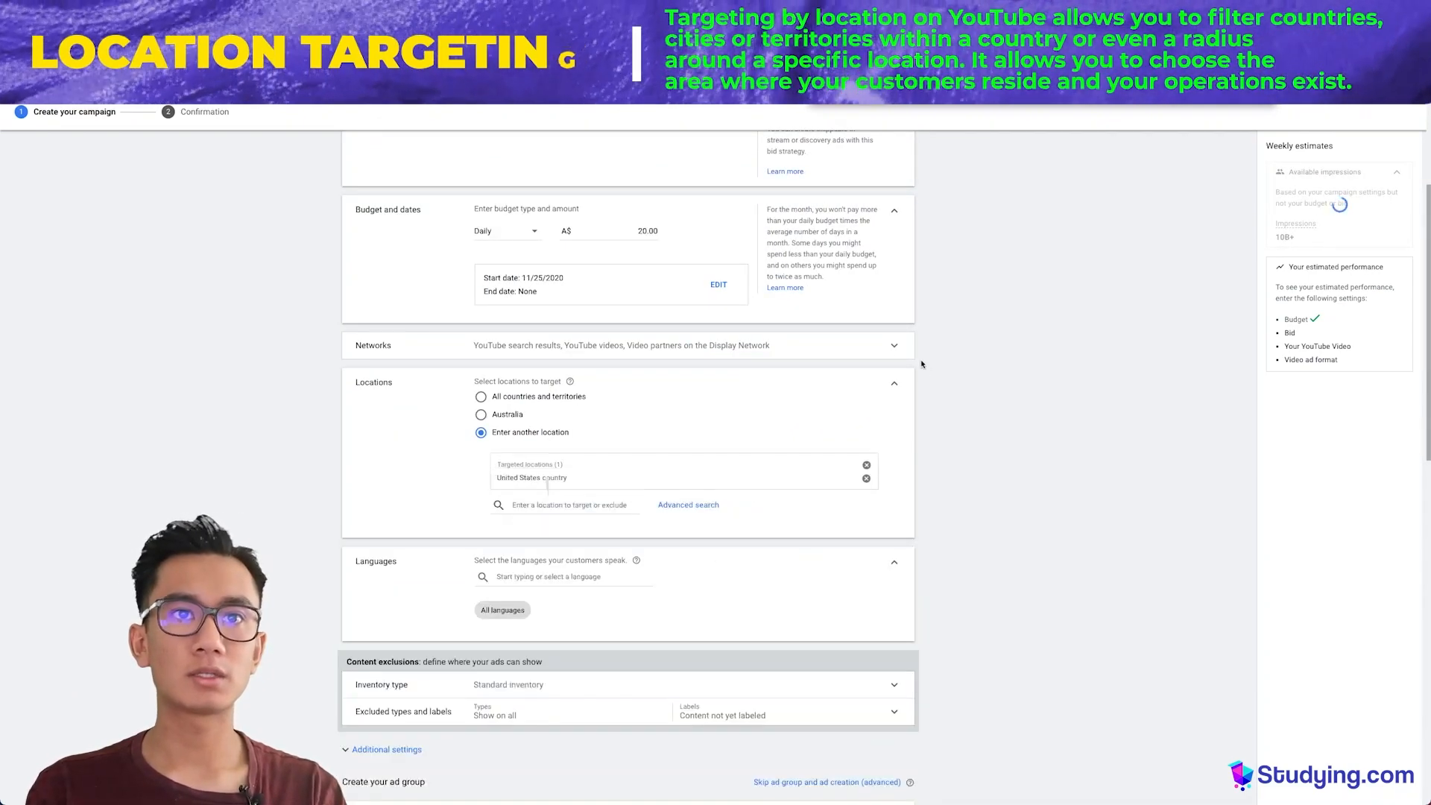
Step: Exclude Display Network video partners from the campaign's networks
left_click(895, 345)
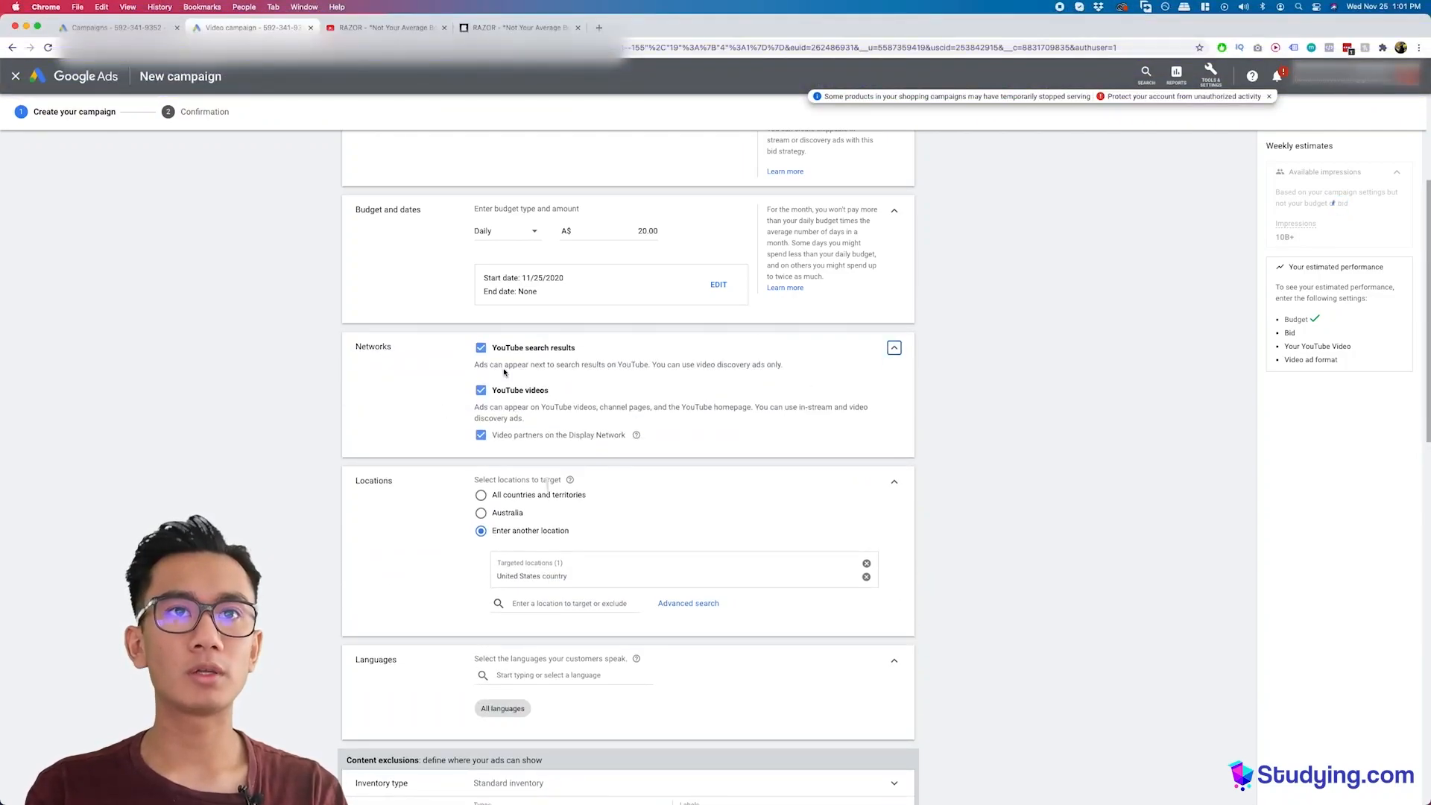
left_click(481, 435)
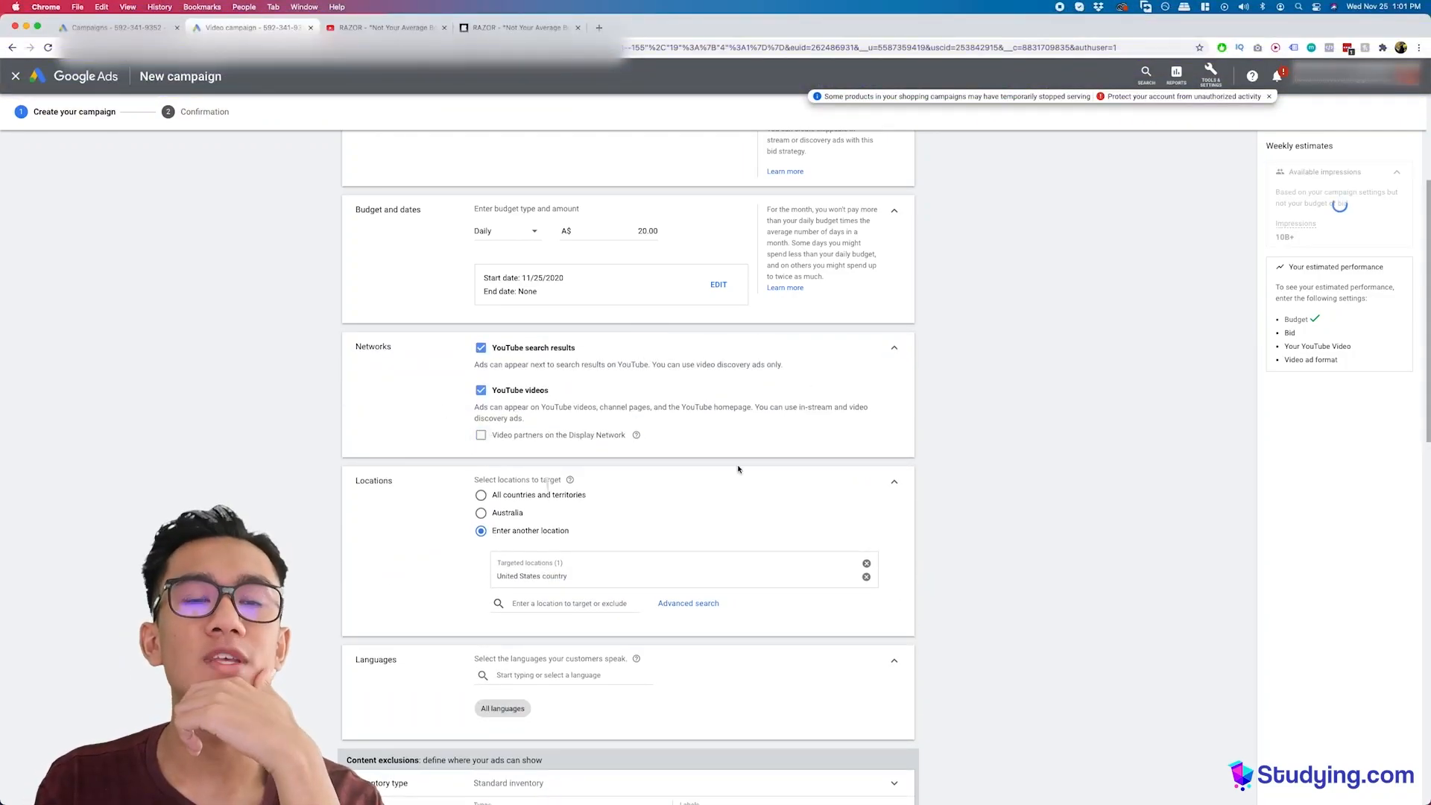
scroll("down", 3)
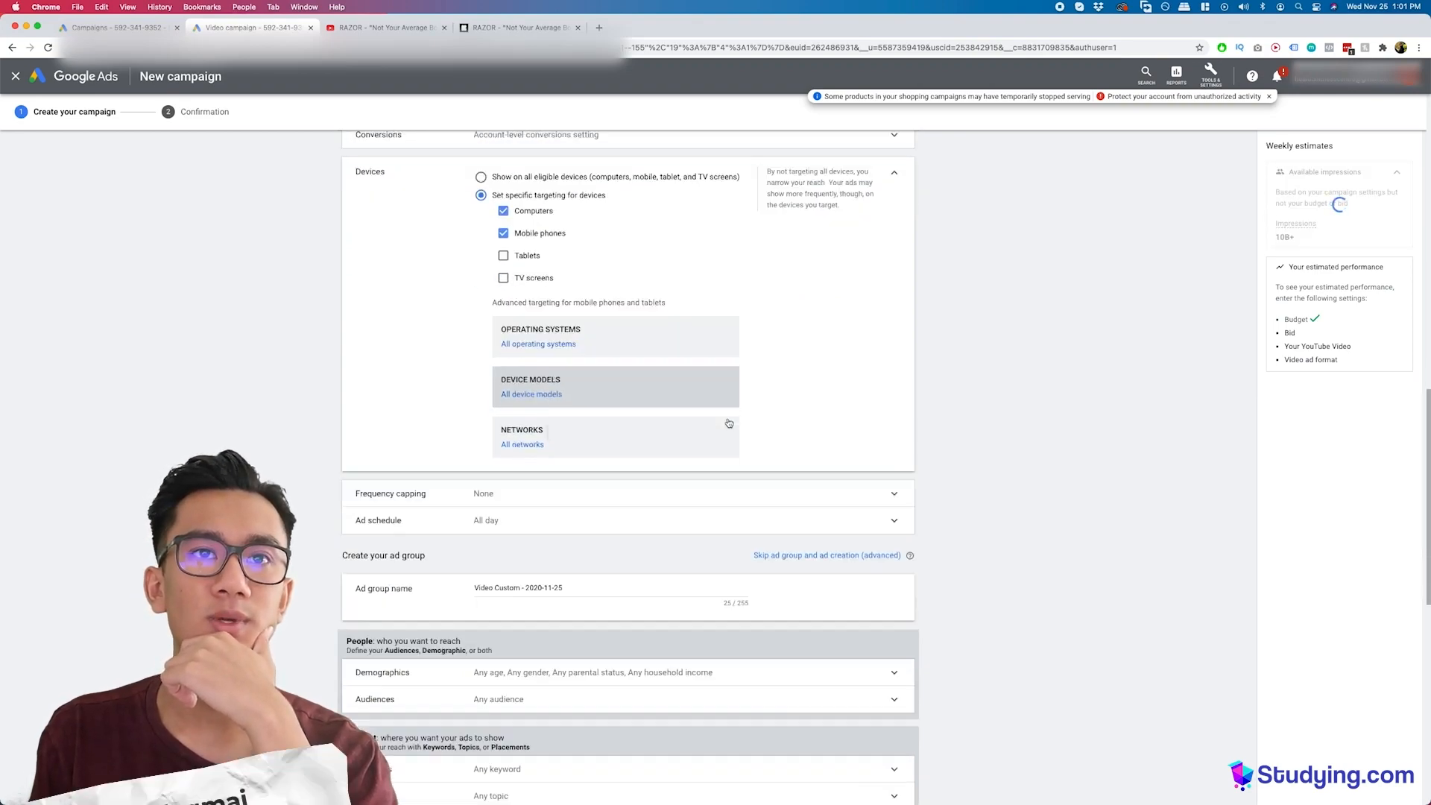
Step: Name the ad group '001. Keywords', add keywords, and bid A$0.10 maximum CPV
scroll("down", 3)
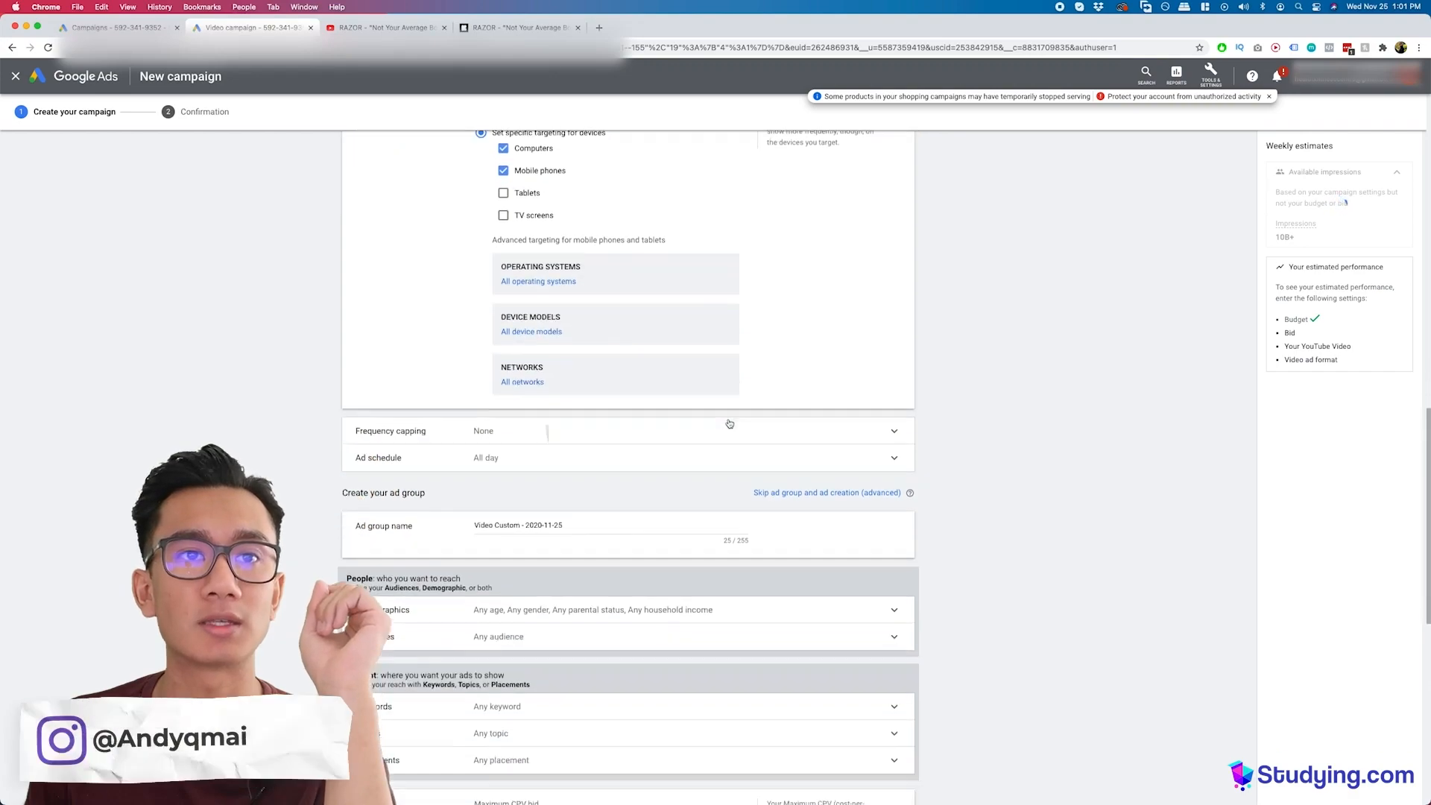
scroll("down", 3)
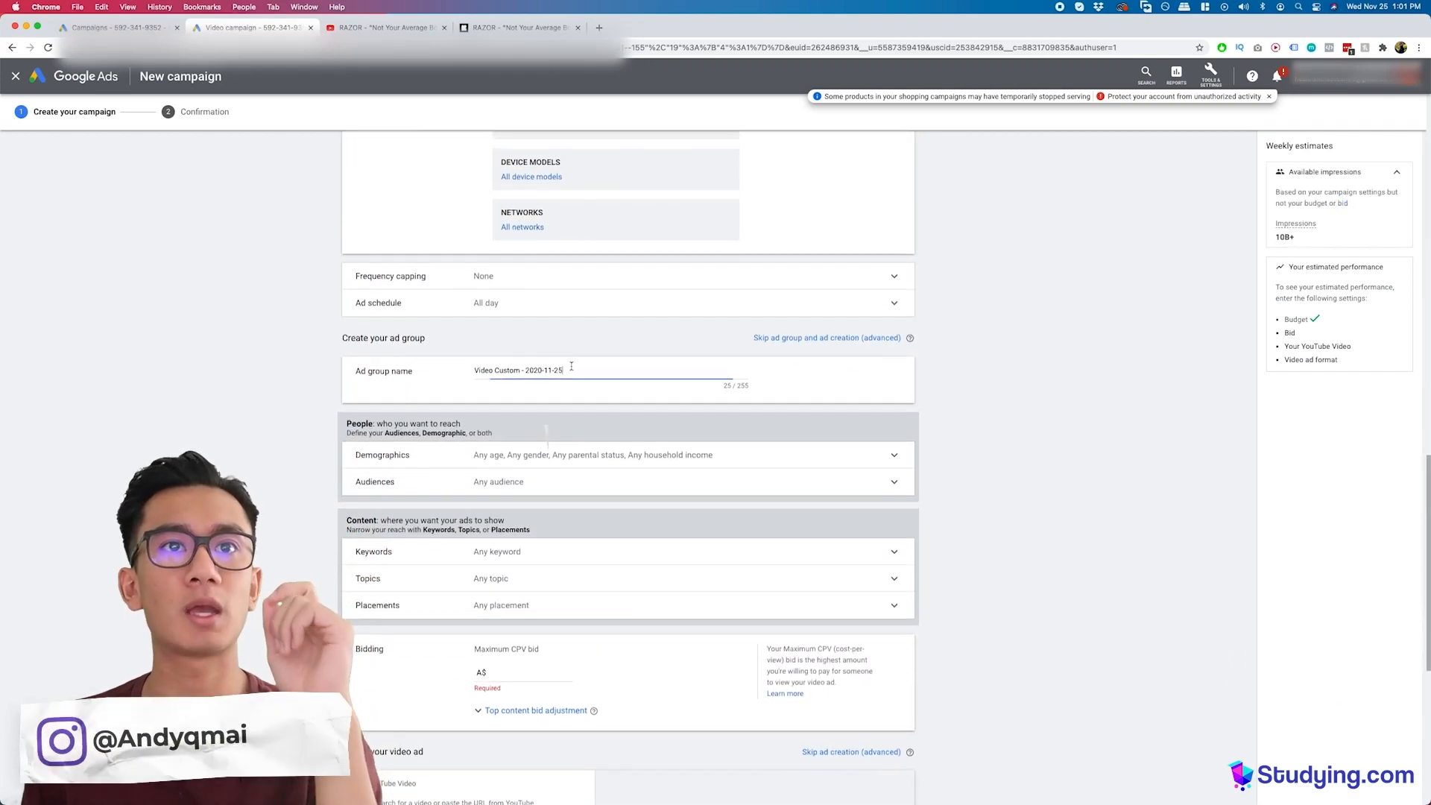
type("001. Keywords")
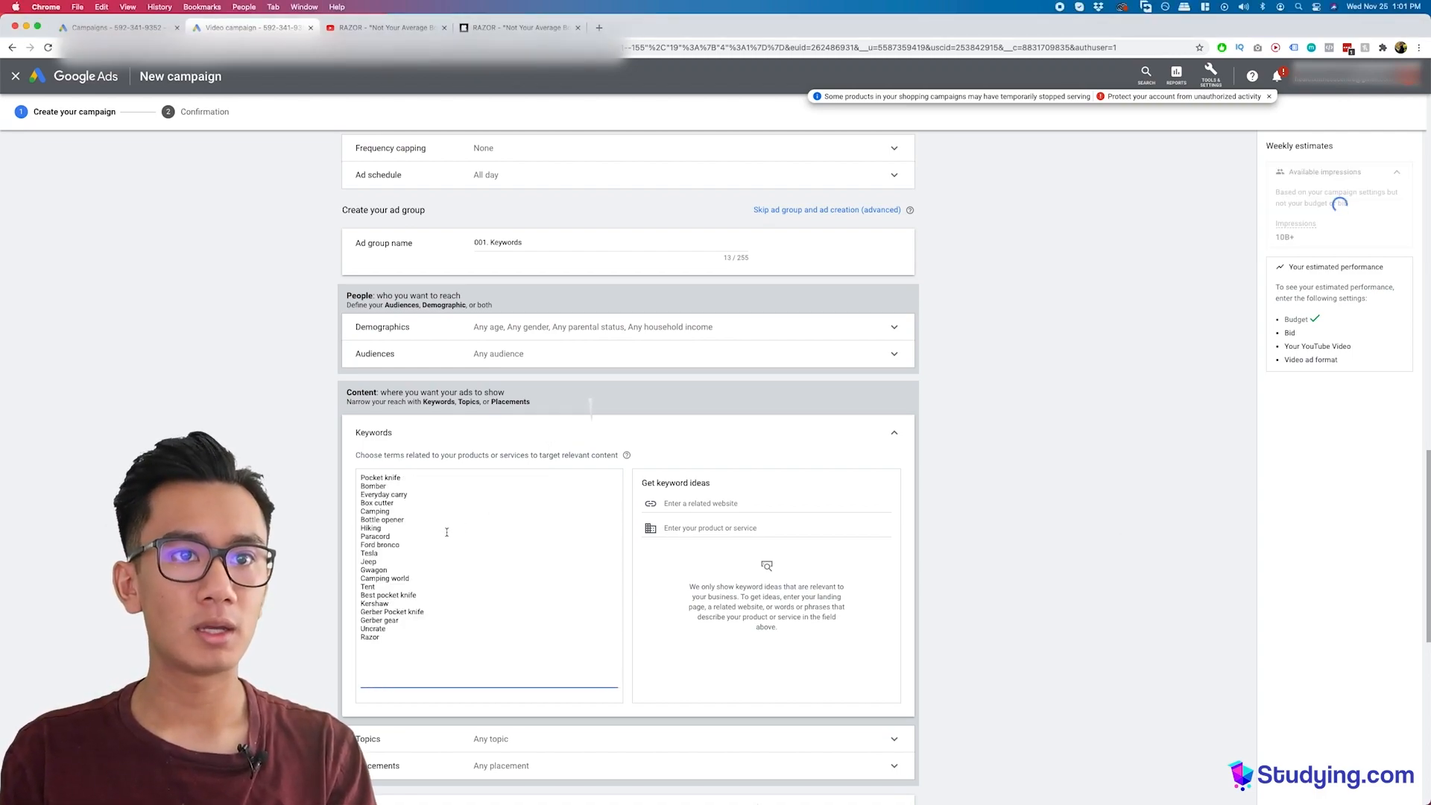
scroll("down", 3)
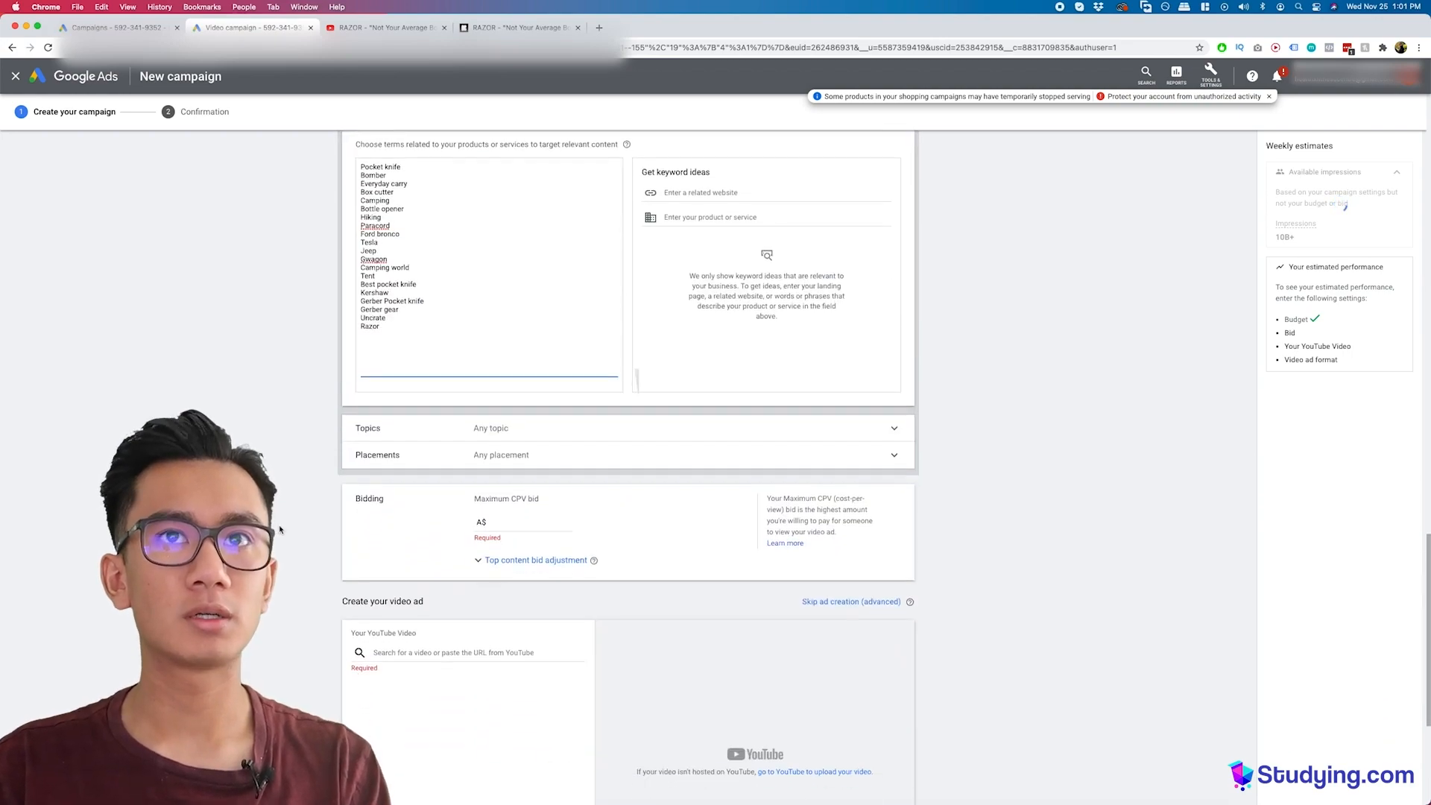
scroll("down", 3)
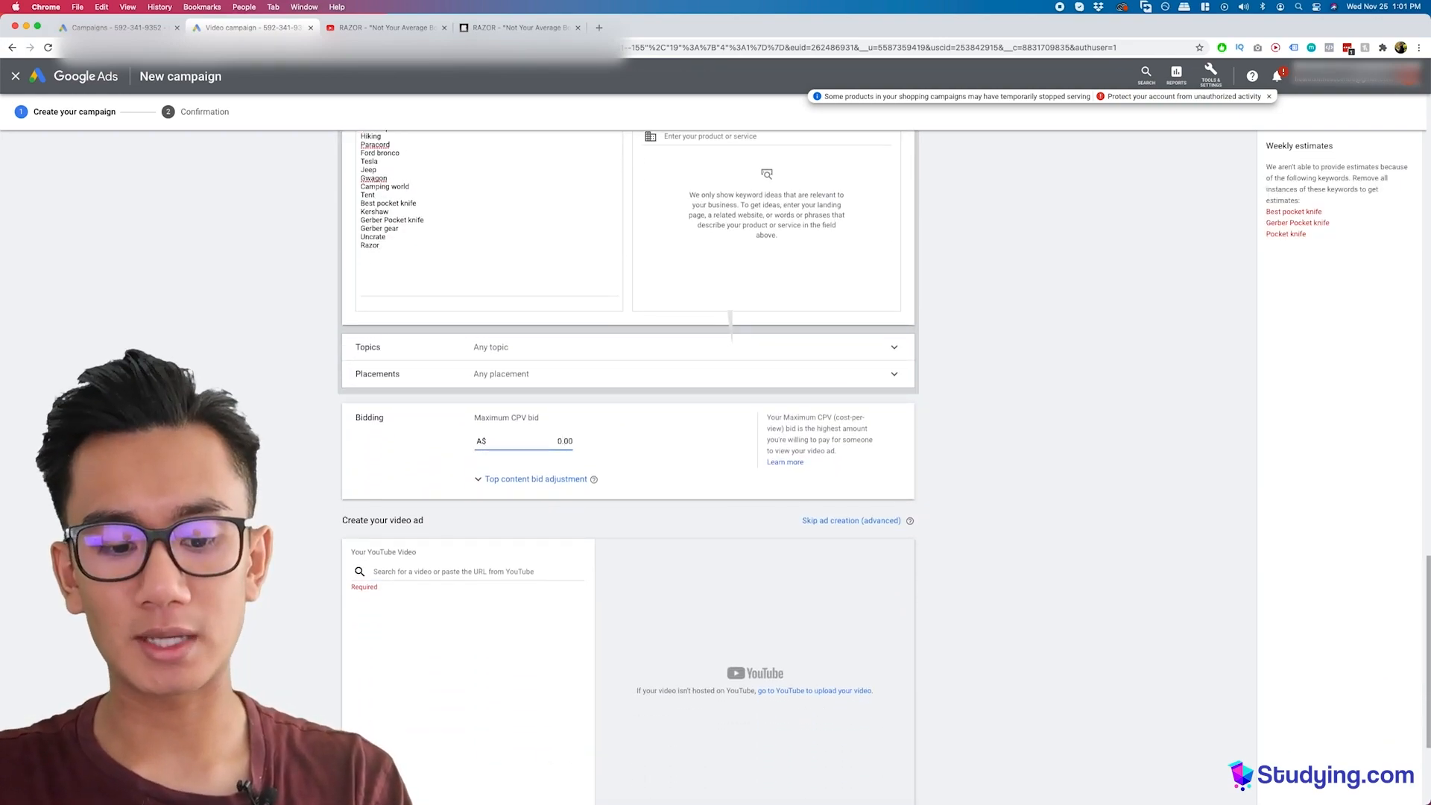
type("0.05")
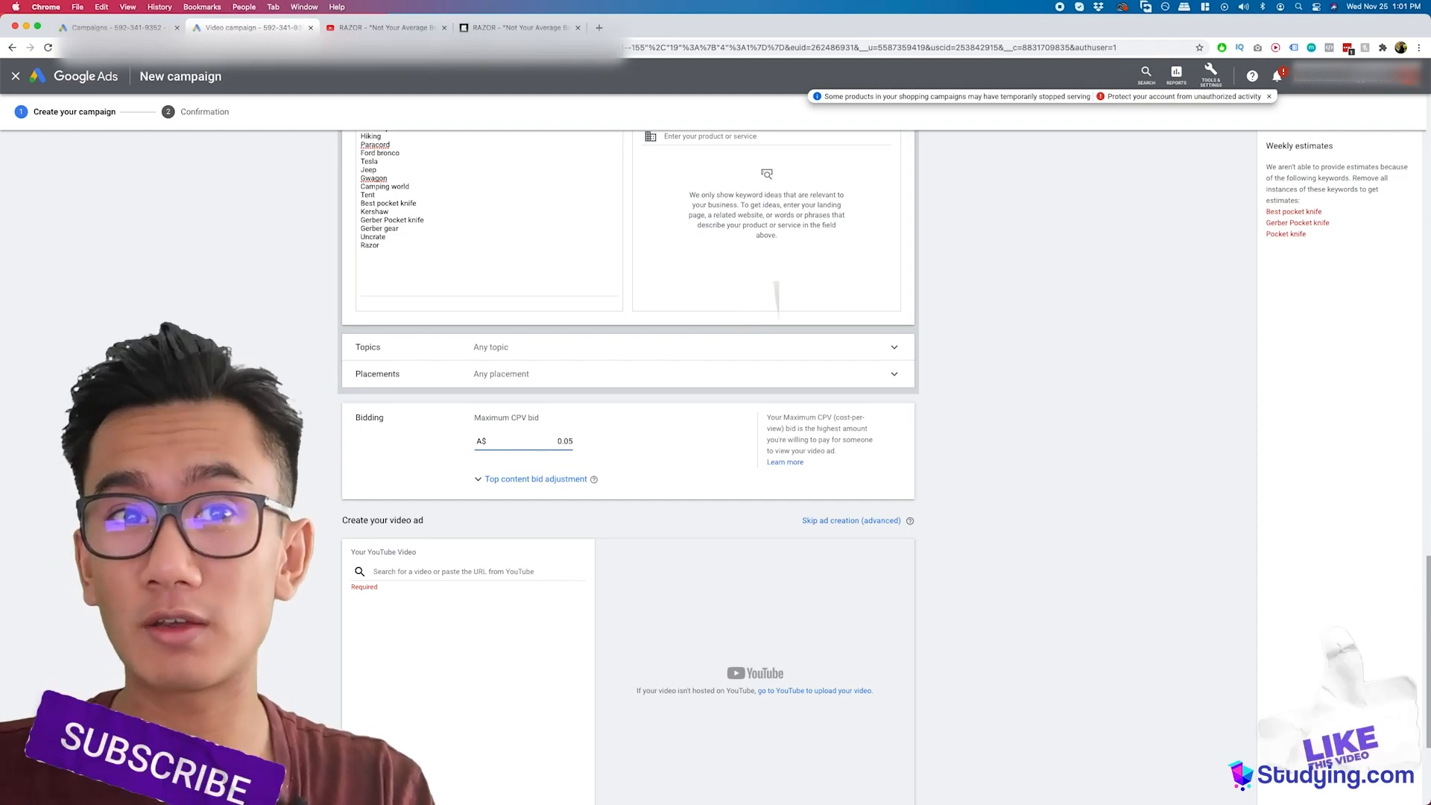
type("0.10")
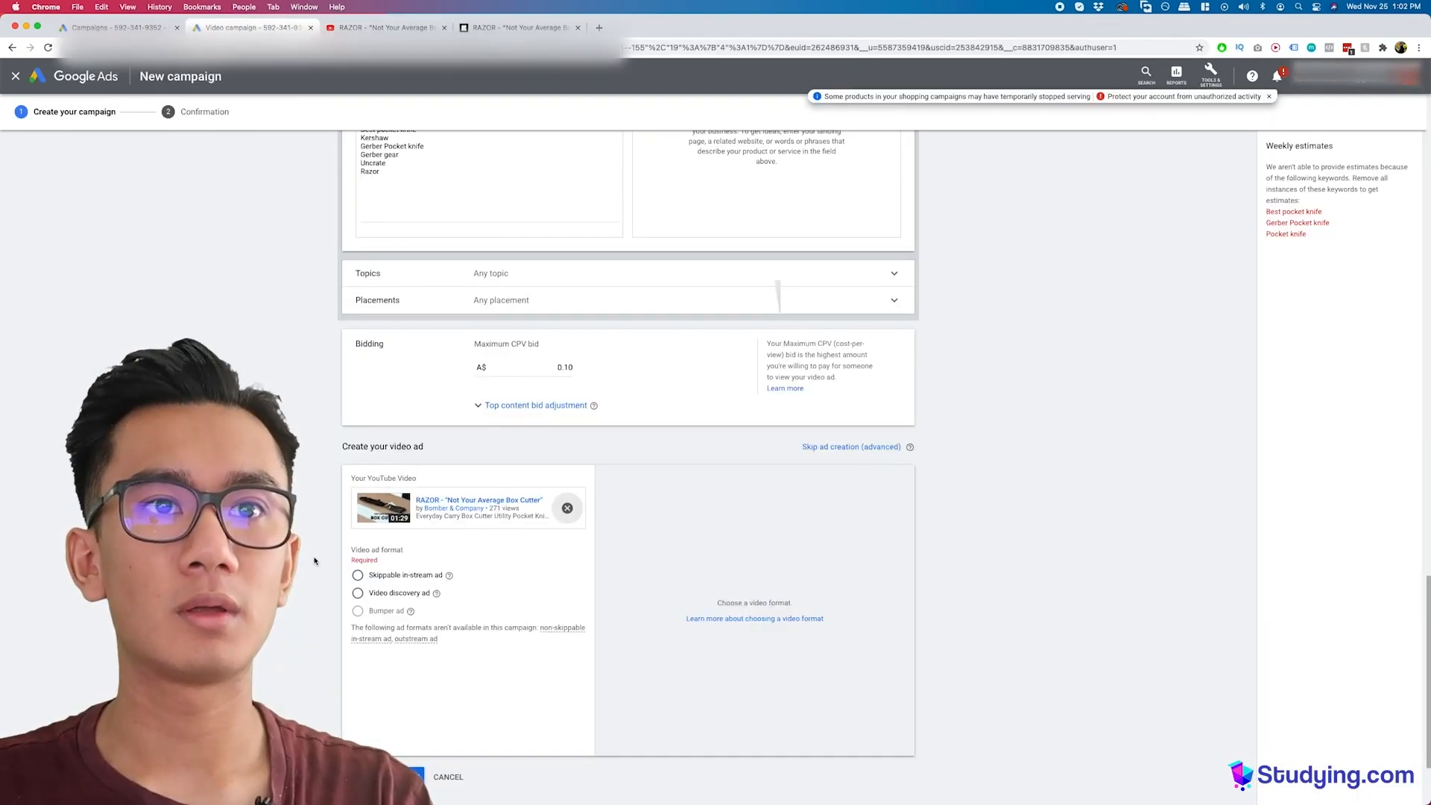
Step: Make the ad skippable in-stream, linking to Kickstarter, with a call-to-action enabled
left_click(358, 592)
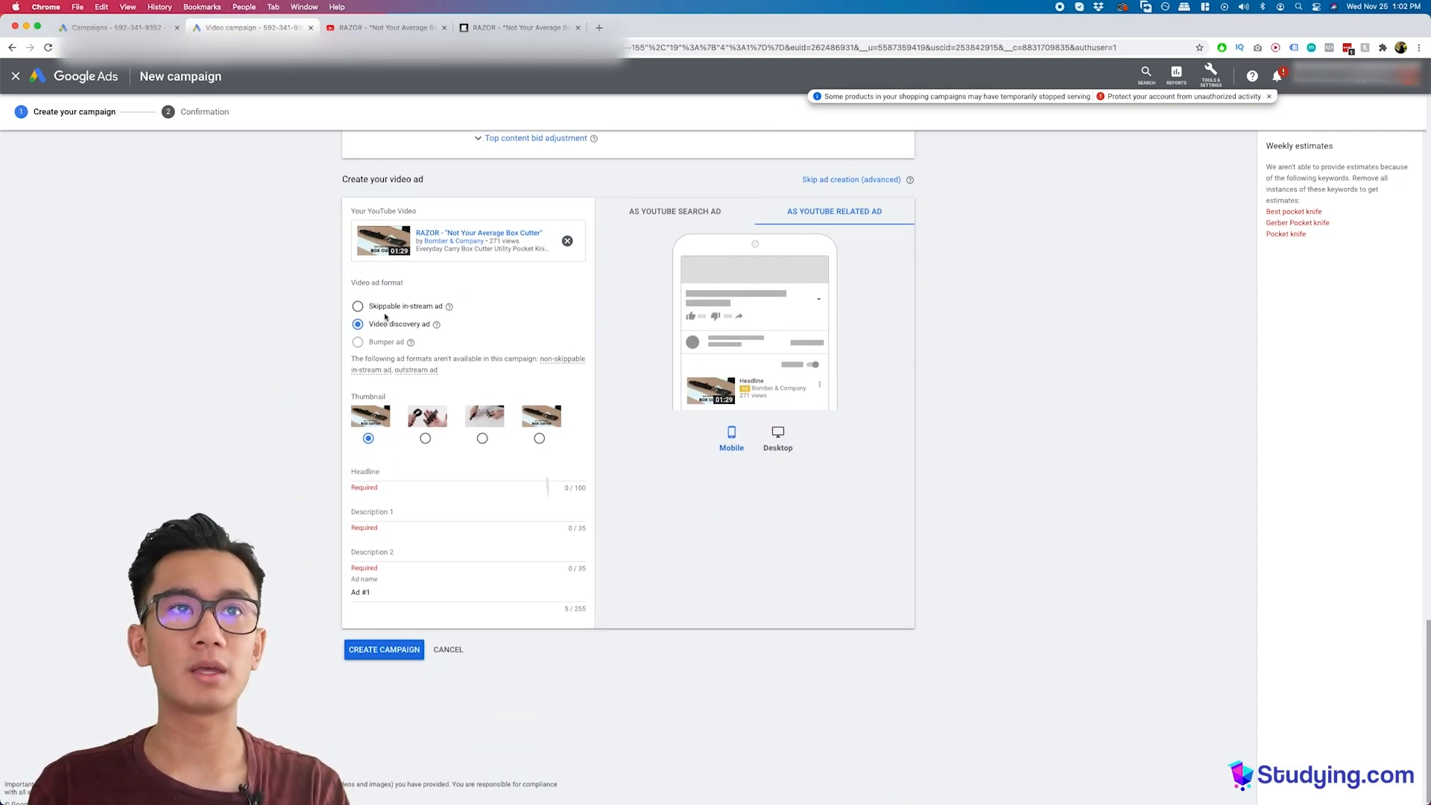
left_click(357, 306)
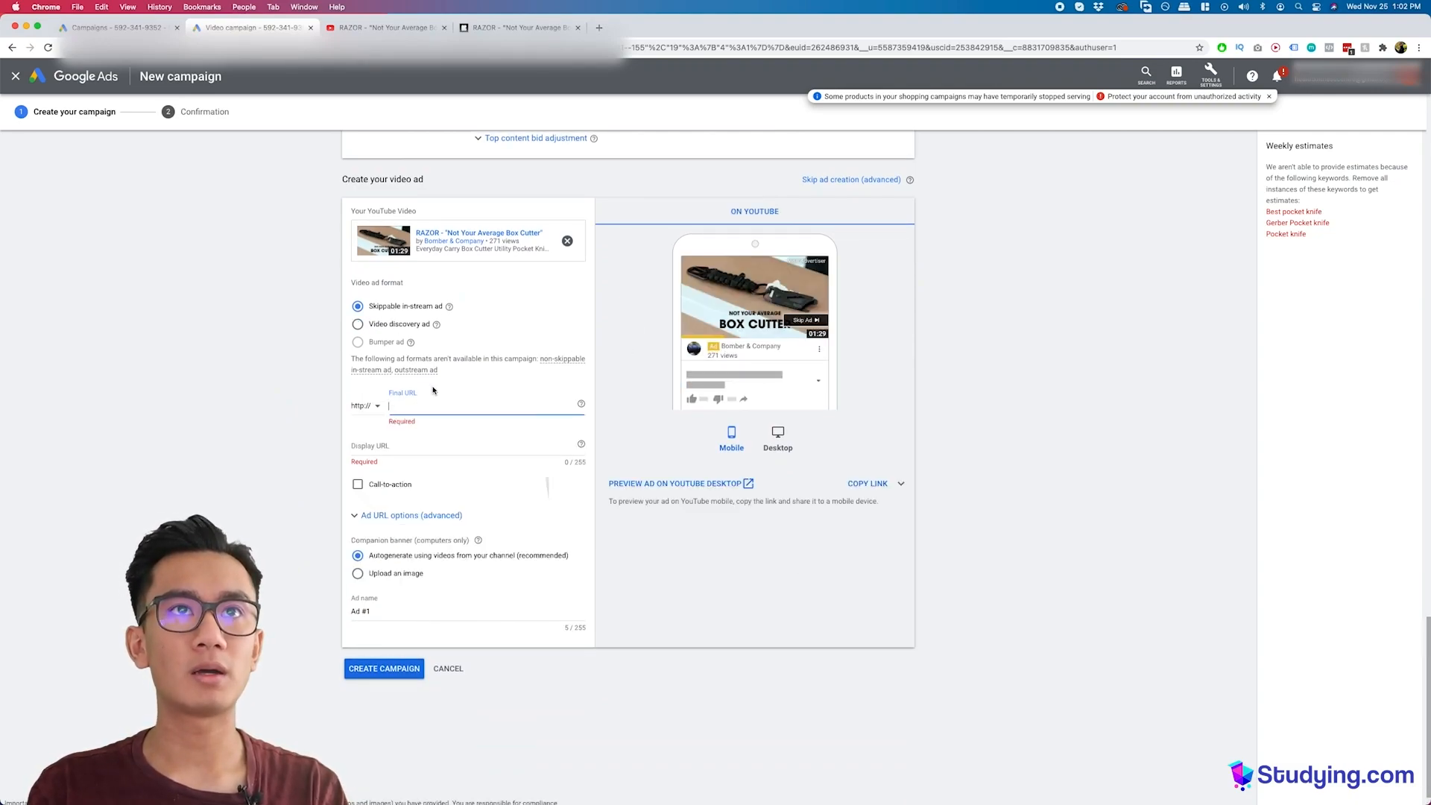
left_click(518, 26)
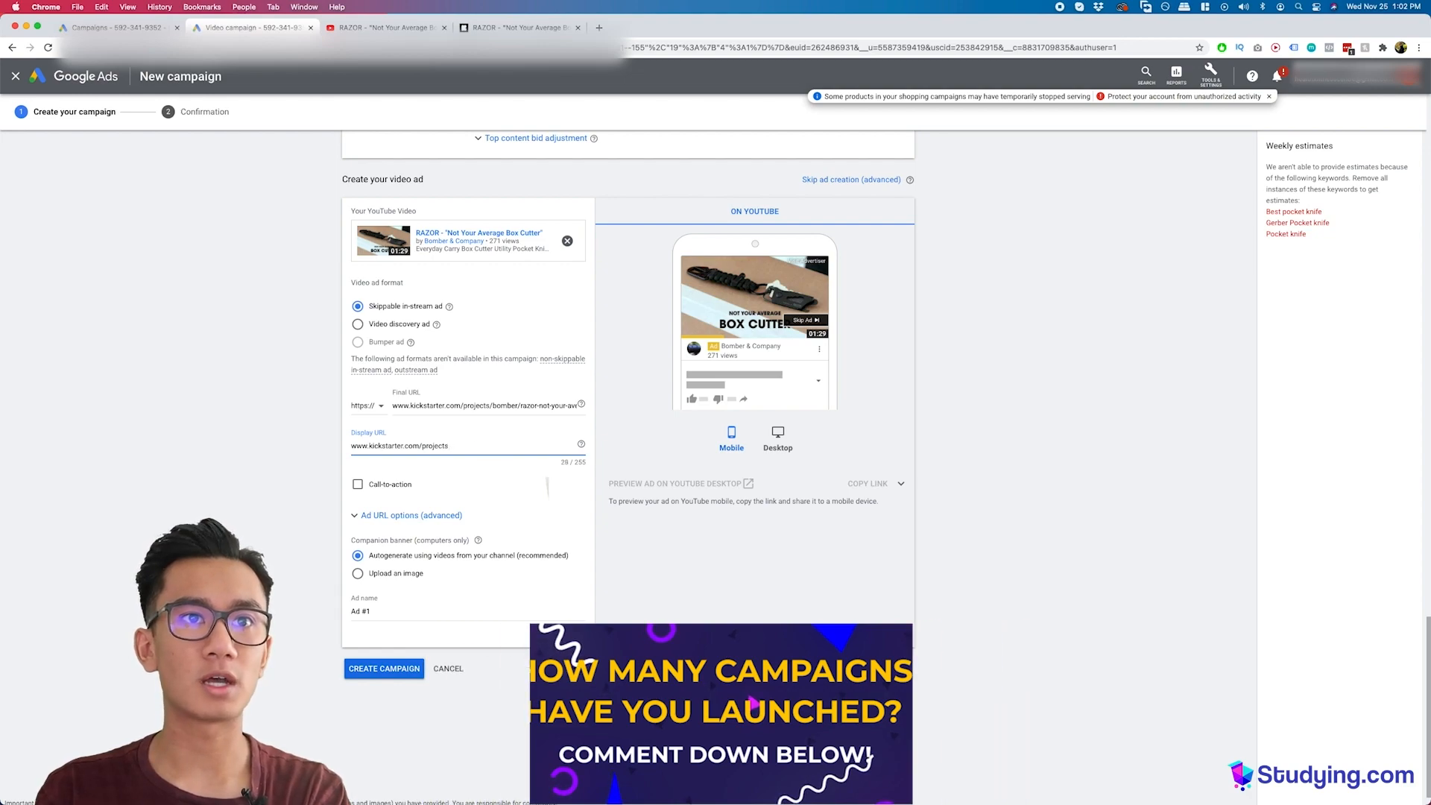
left_click(357, 483)
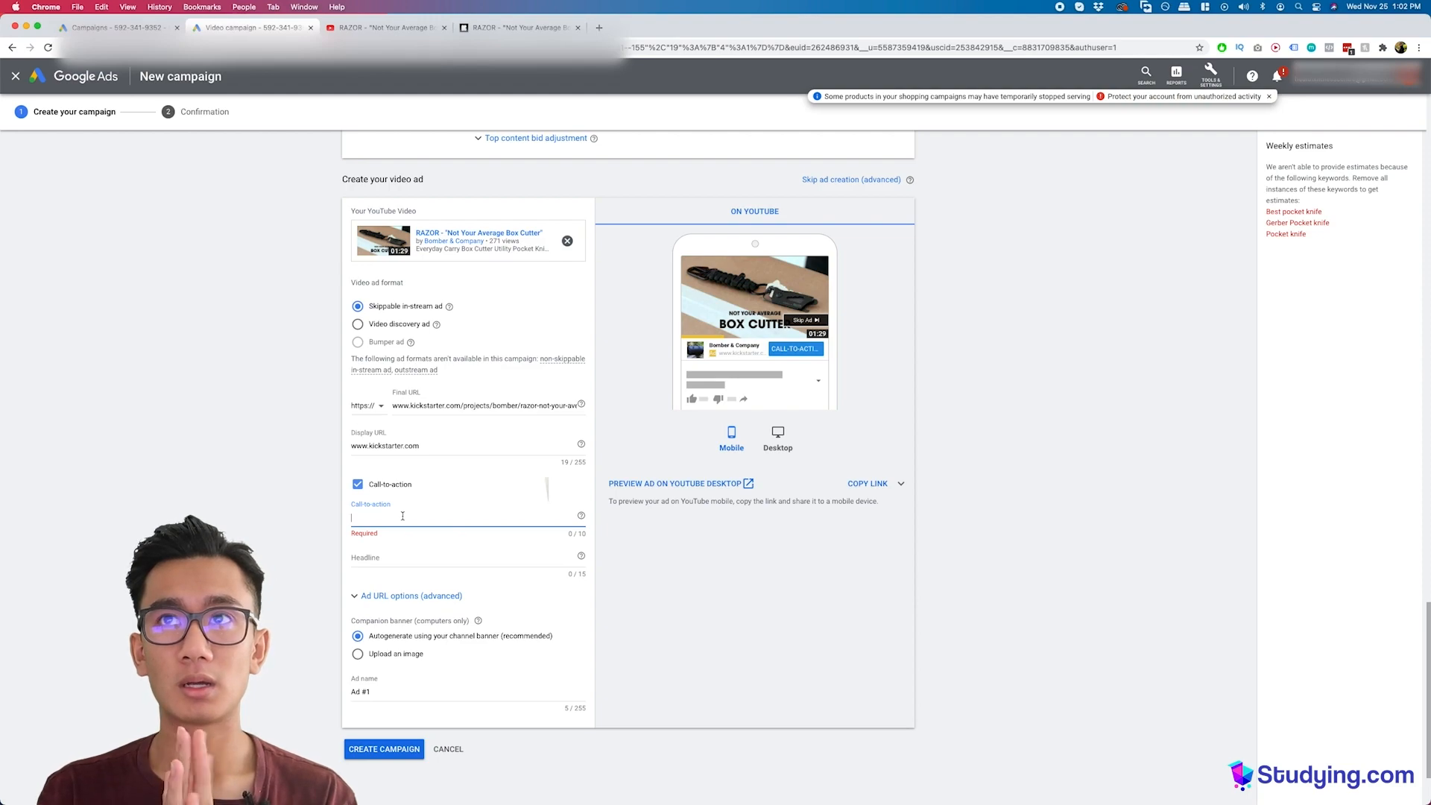
left_click(273, 7)
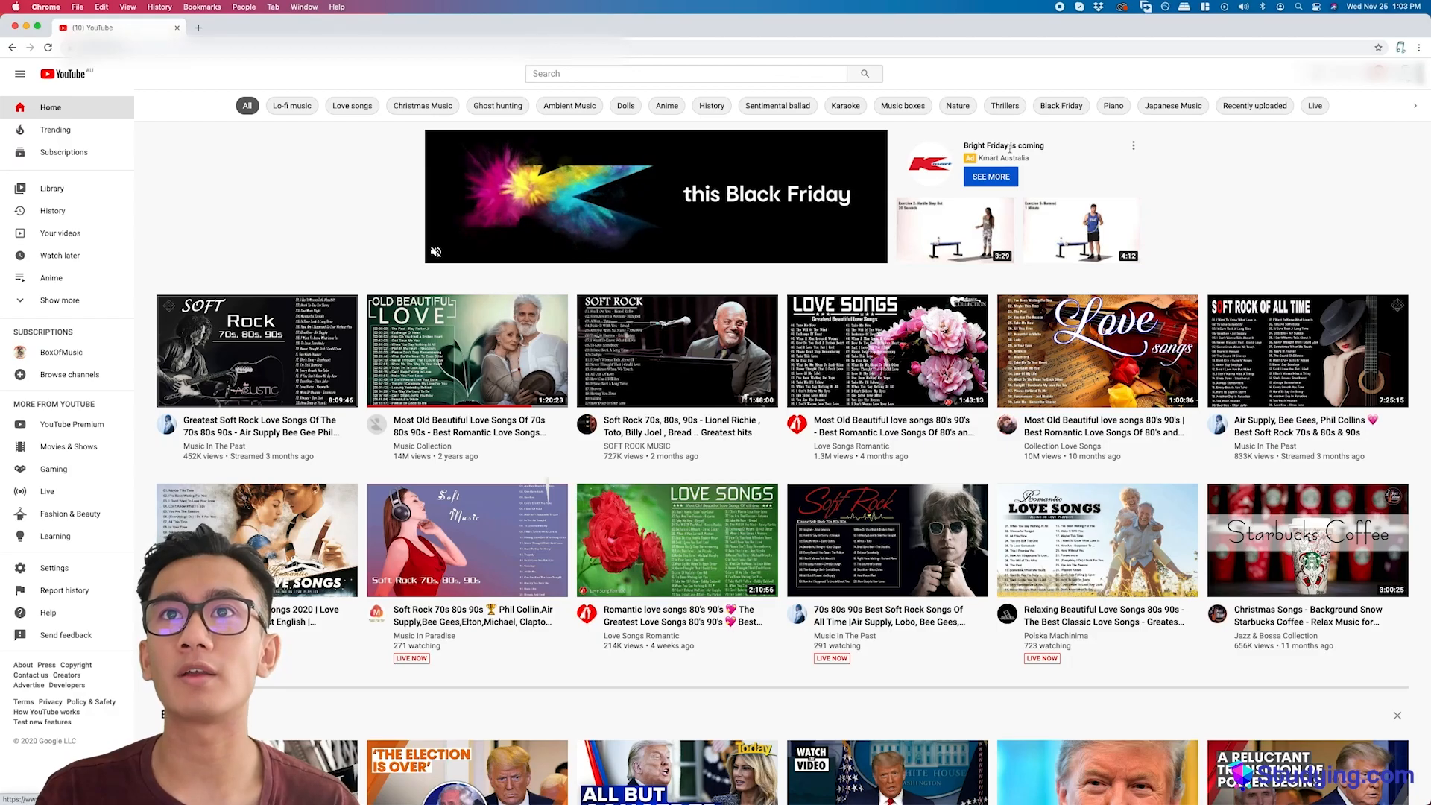
Step: Search YouTube for tactical gear videos
type("tar")
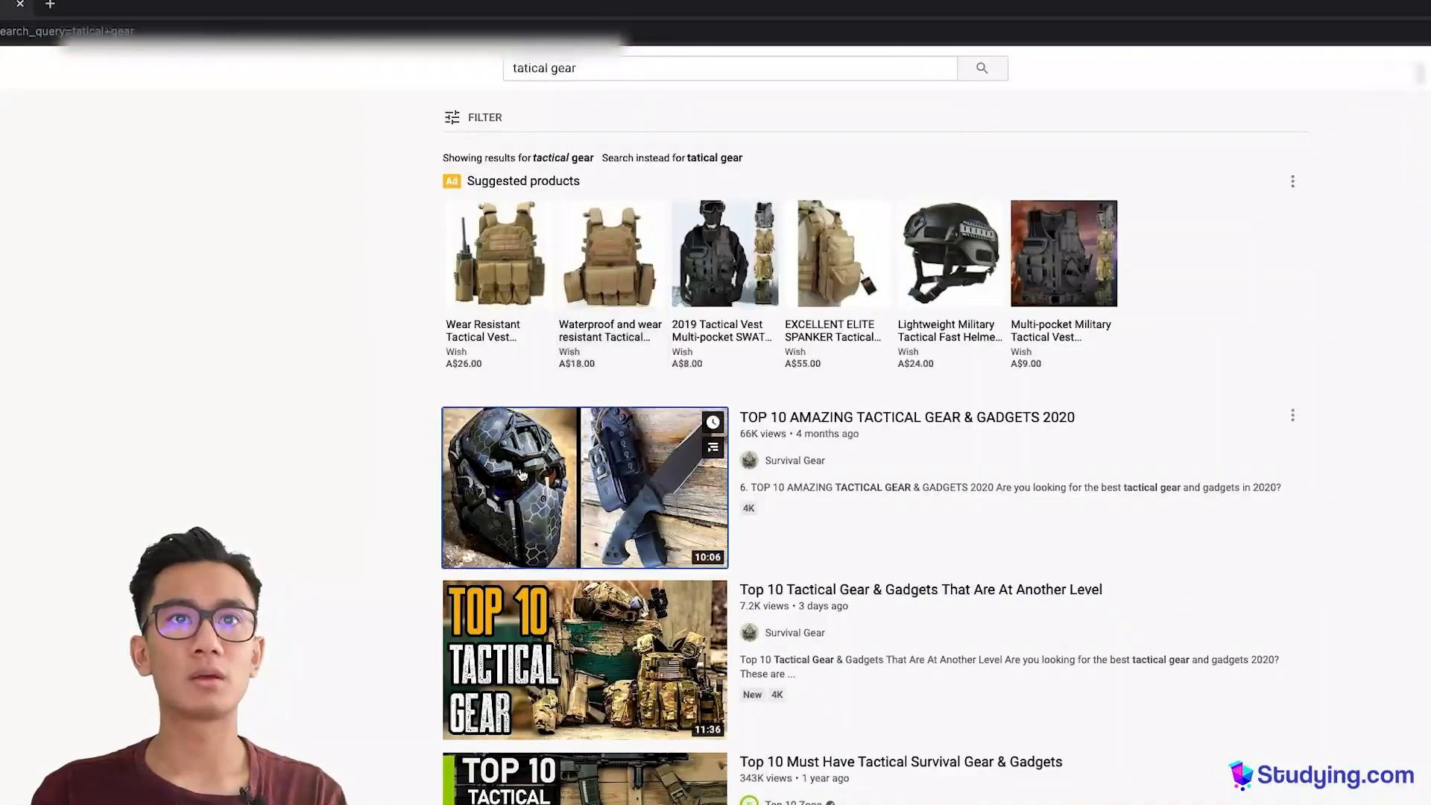
left_click(585, 487)
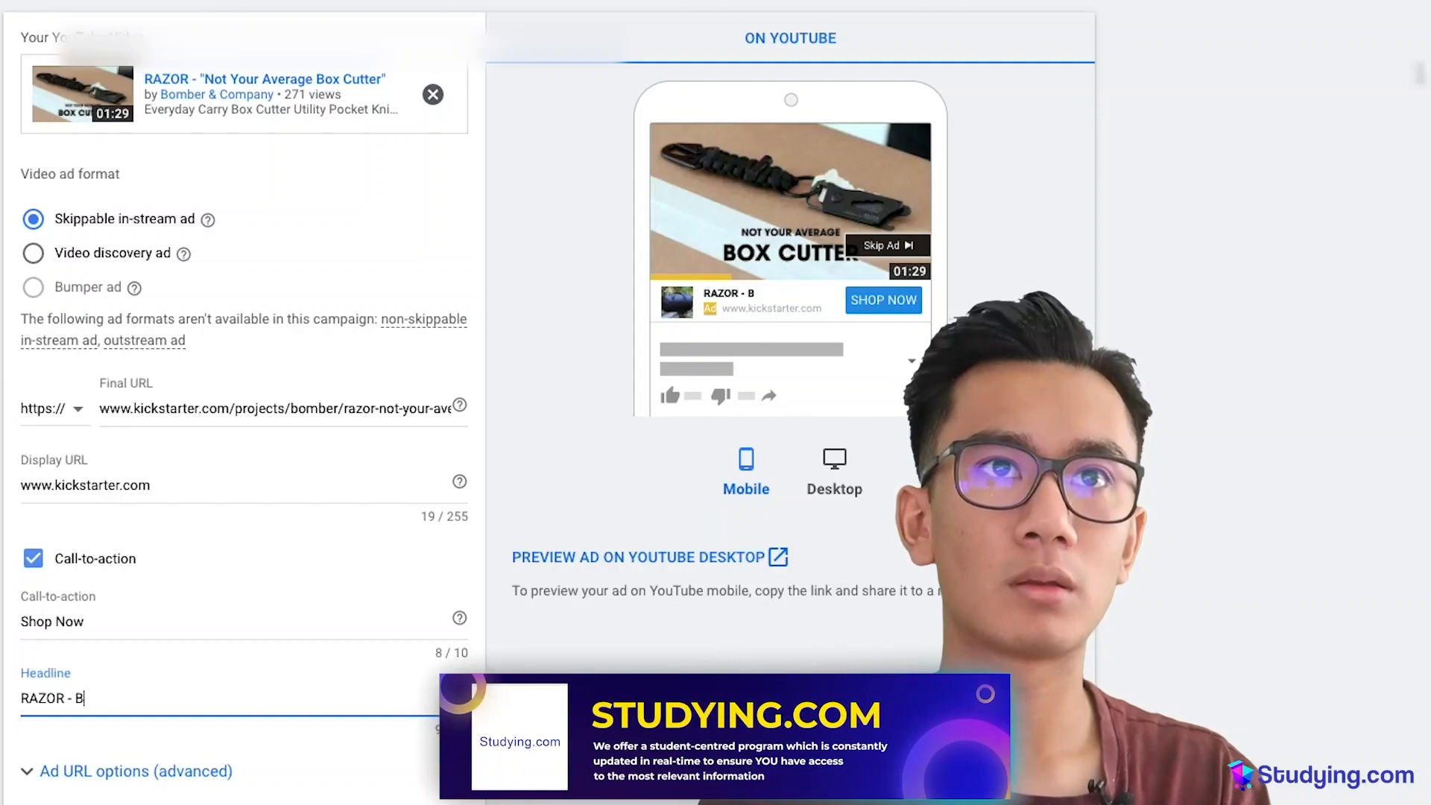
Step: Enter the Shop Now call-to-action and RAZOR headline, then create the campaign
key("Backspace")
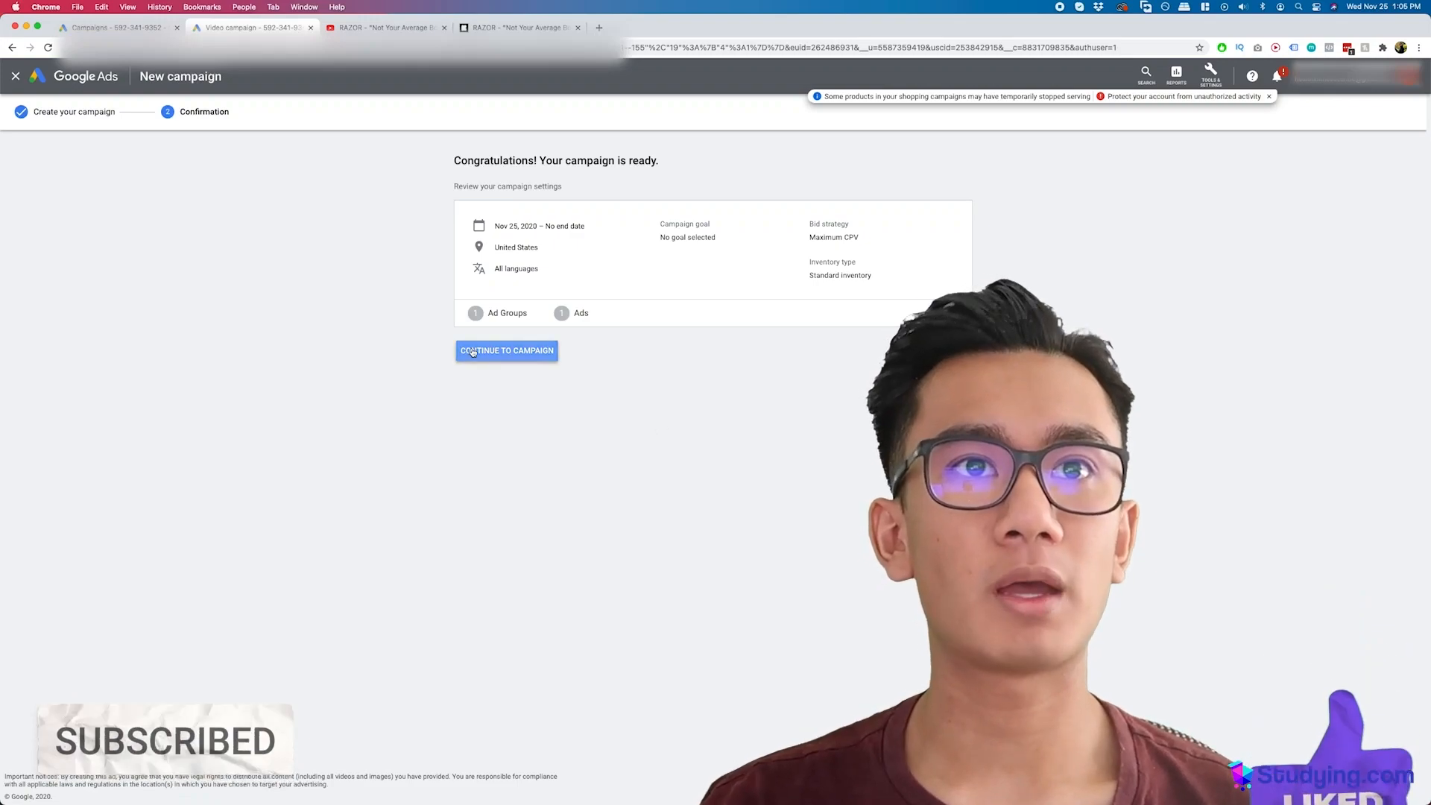
Step: Continue from the confirmation page to the RAZOR campaign's ad groups
left_click(507, 351)
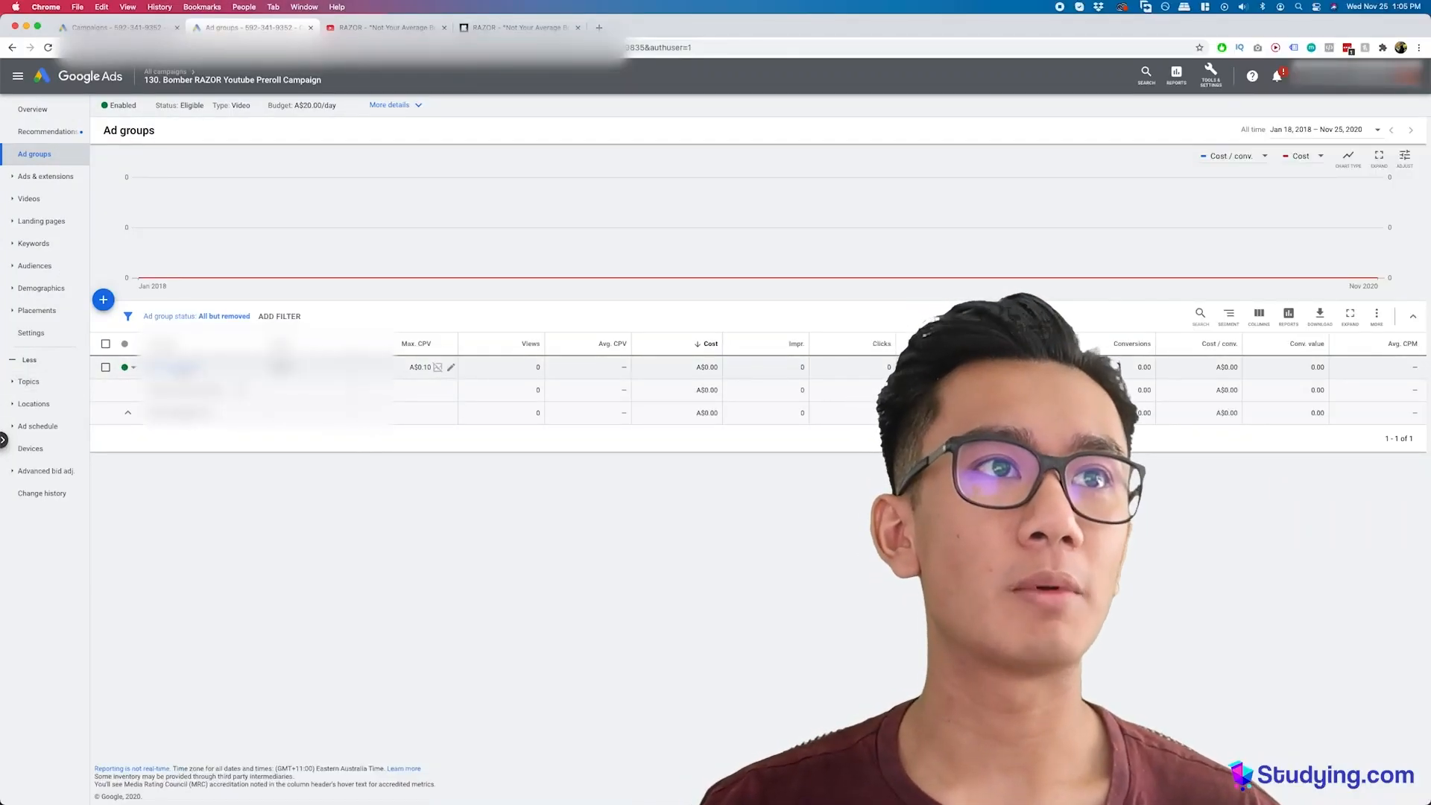
left_click(33, 244)
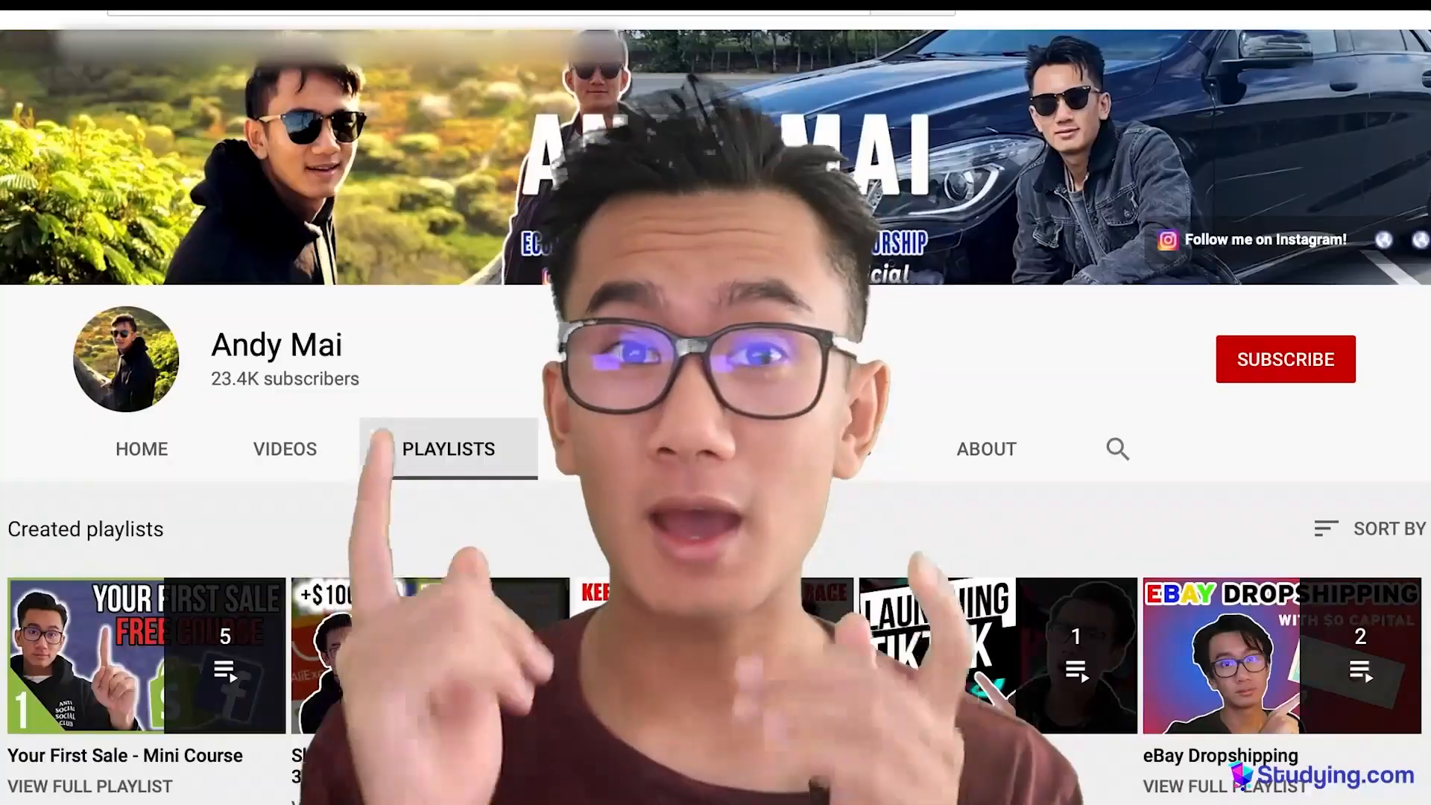
scroll("down", 3)
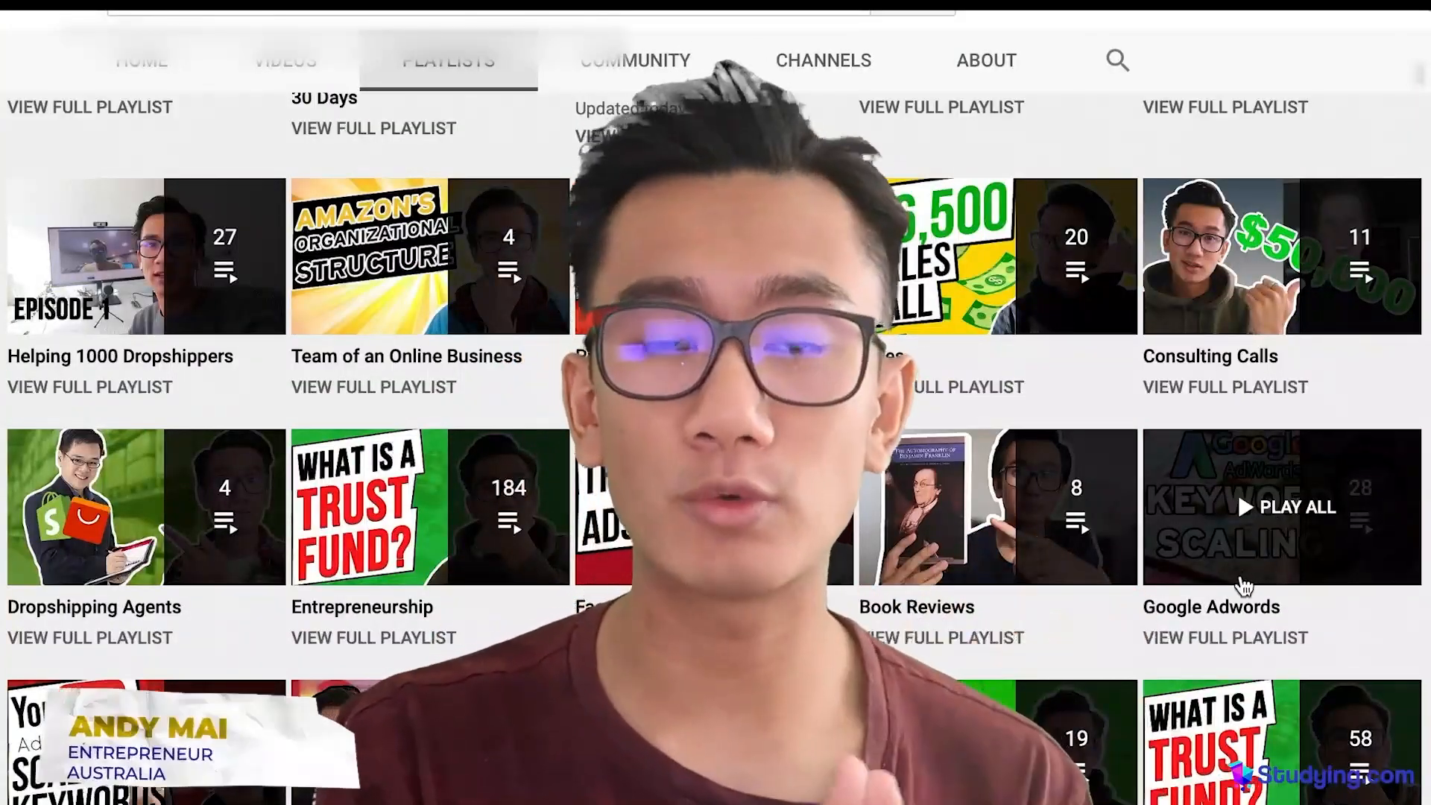
left_click(1283, 507)
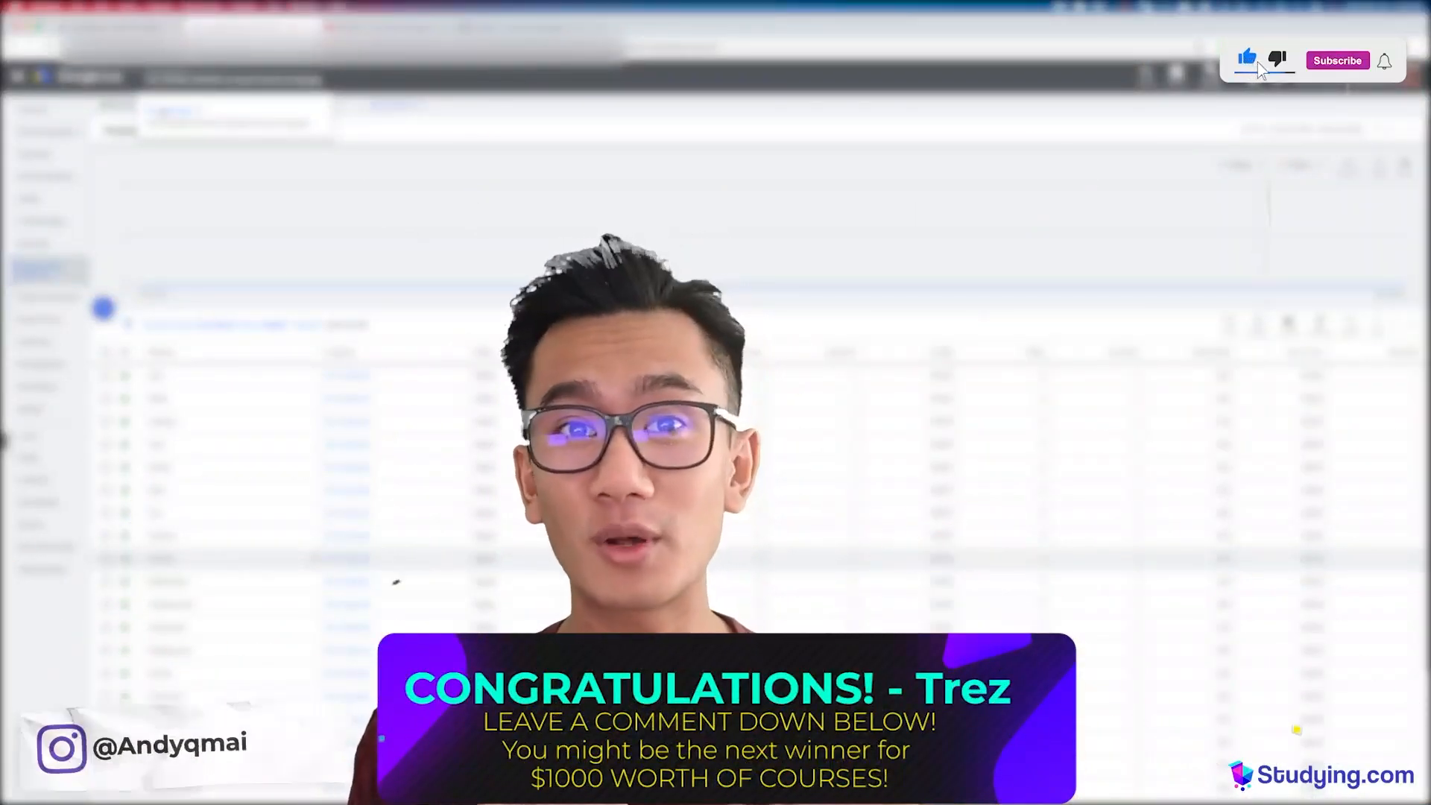
left_click(1339, 60)
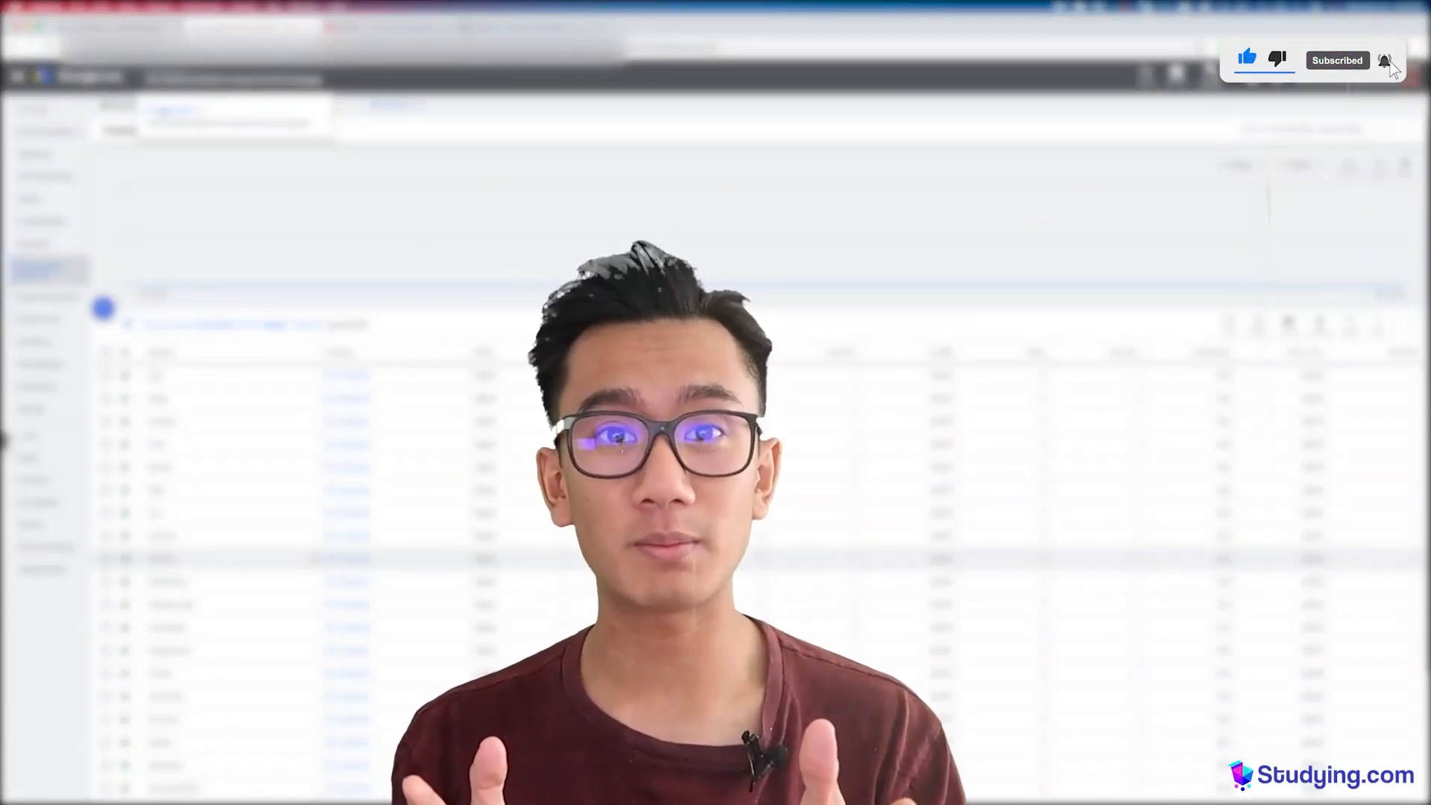